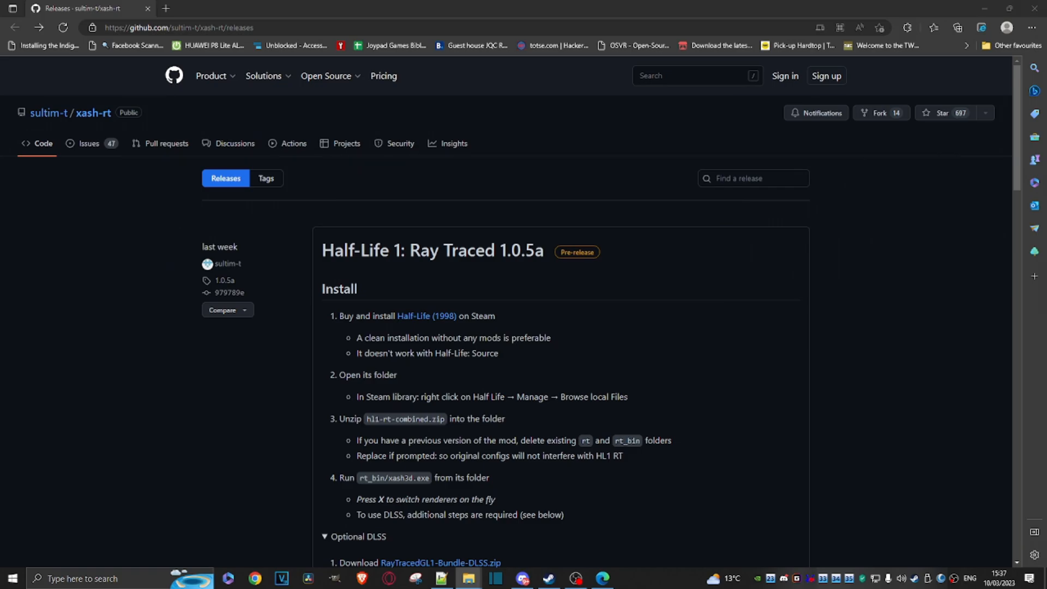
pyautogui.moveTo(132, 46)
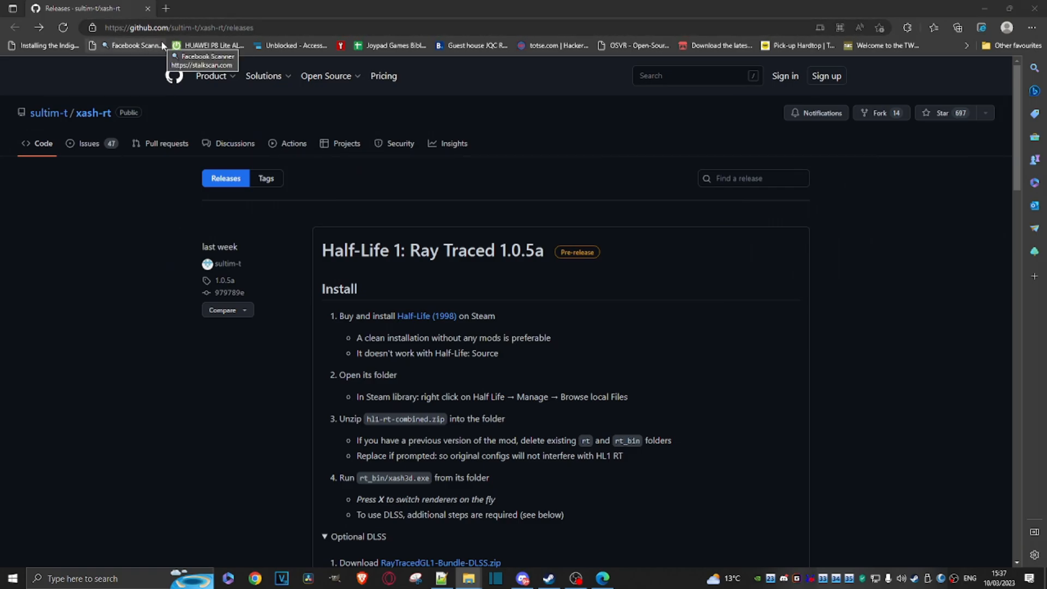
pyautogui.moveTo(477, 320)
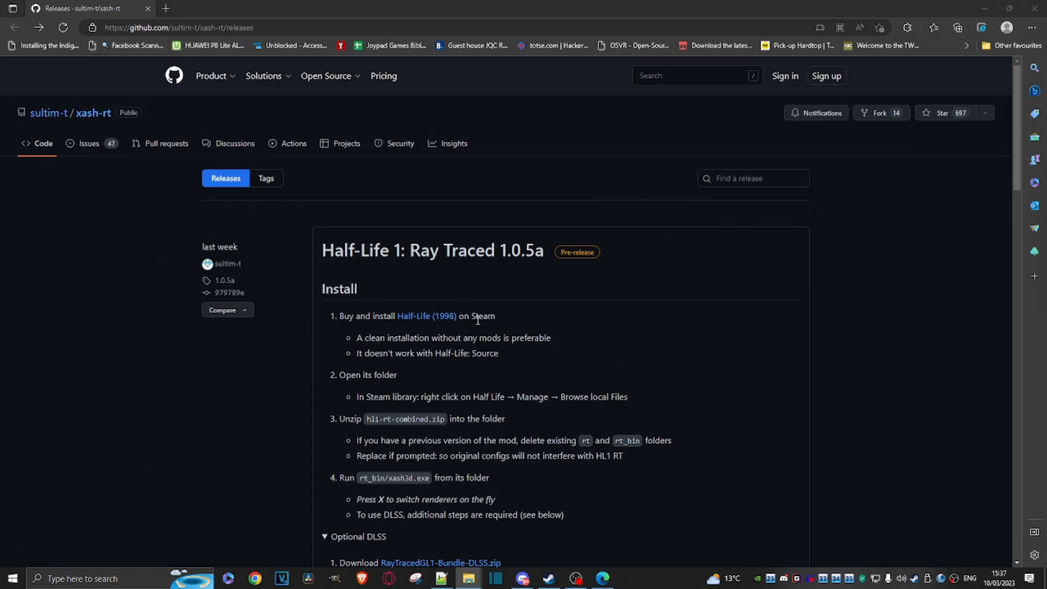
# Step: Select all three downloaded mod files, bring up the Half-Life install folder, and pick hl1-rt-combined.zip
pyautogui.scroll(-3)
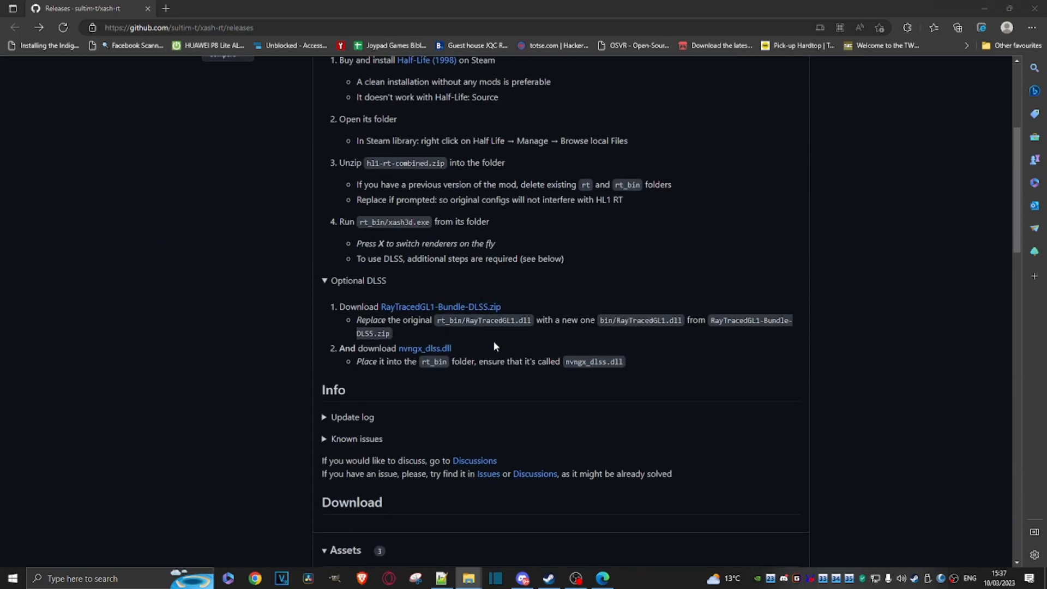
pyautogui.scroll(-3)
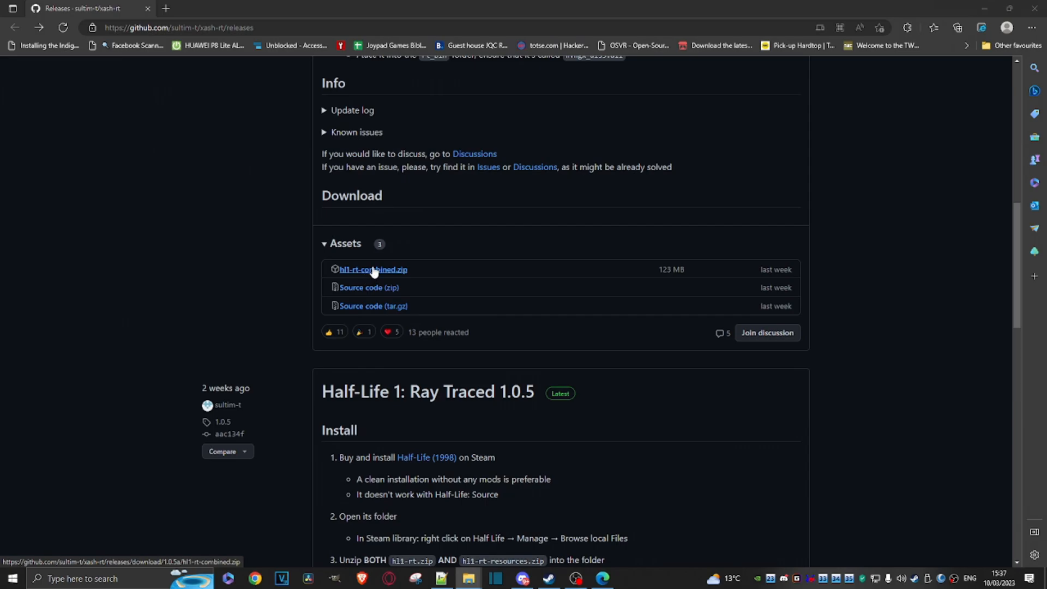
pyautogui.scroll(-3)
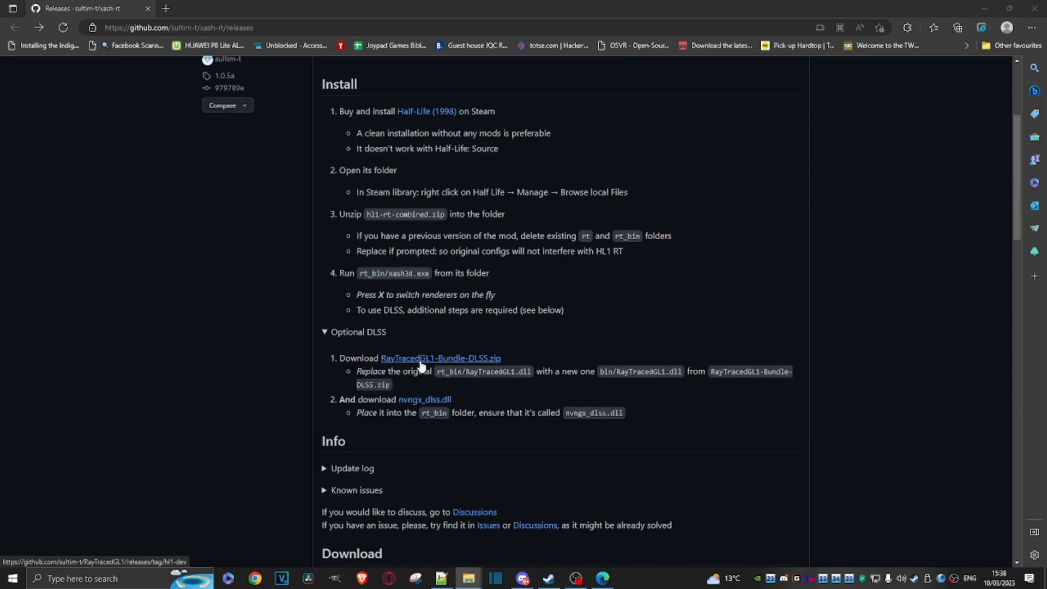
pyautogui.moveTo(410, 346)
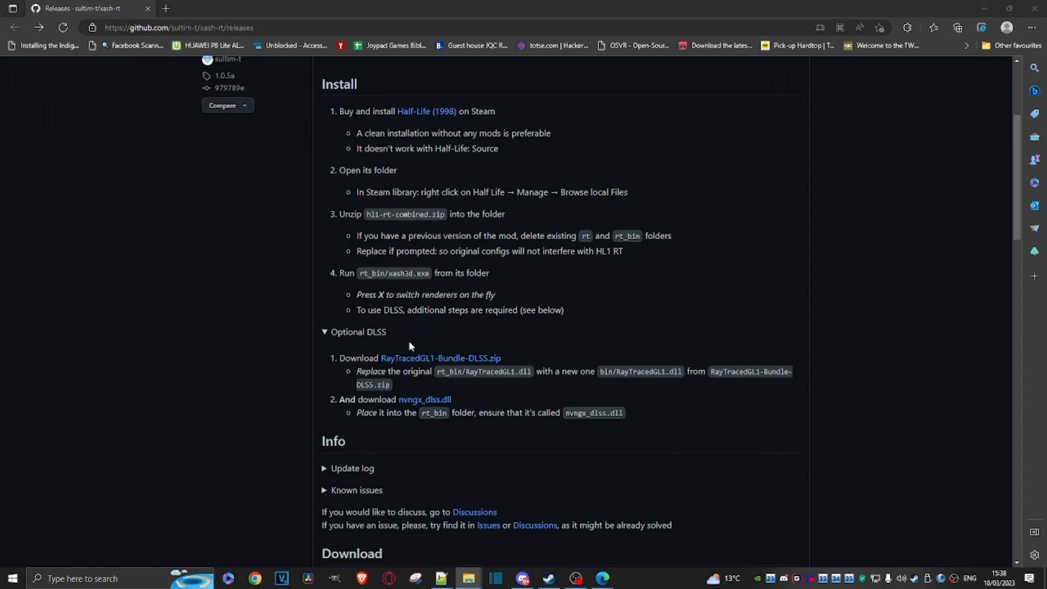
pyautogui.moveTo(385, 350)
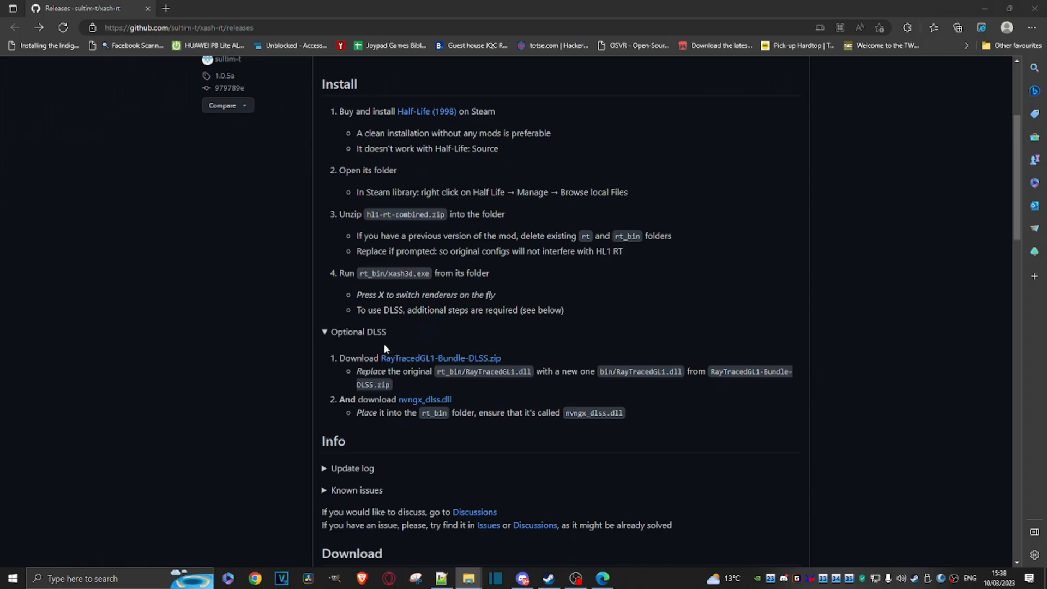
pyautogui.moveTo(352, 343)
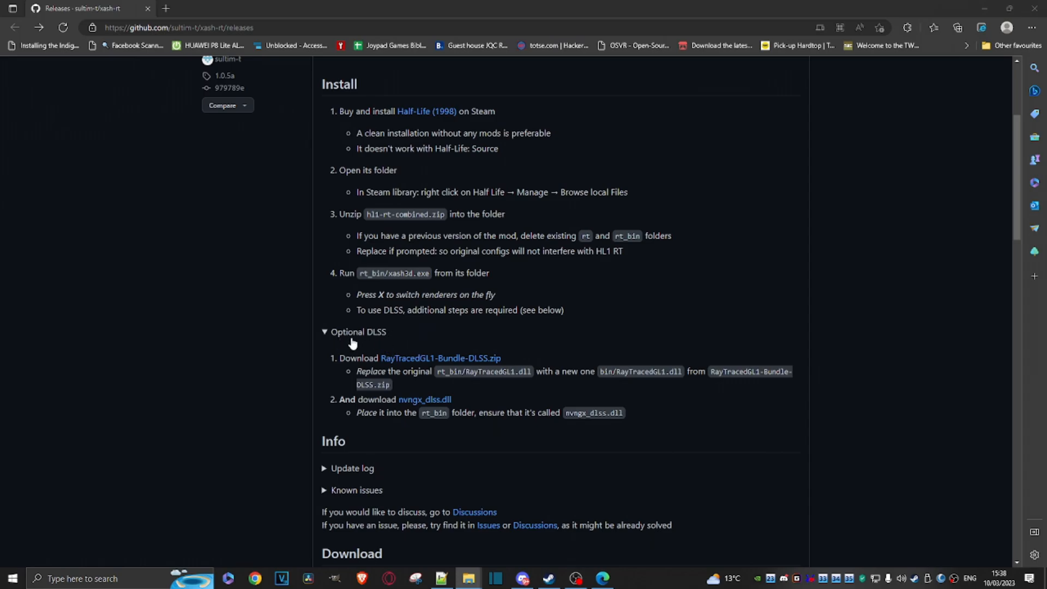
pyautogui.moveTo(439, 365)
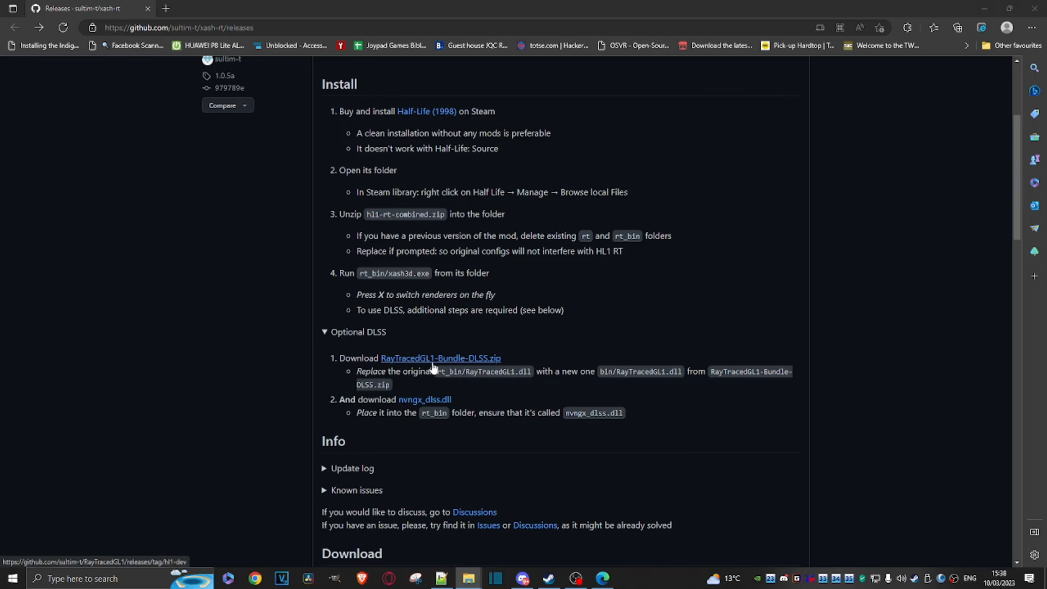
pyautogui.moveTo(425, 399)
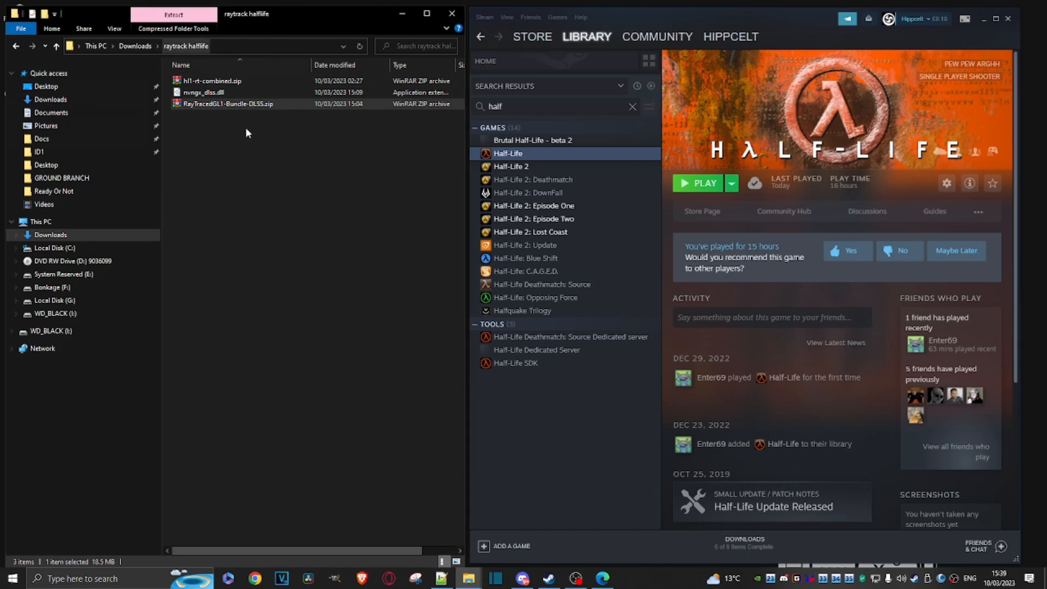
pyautogui.press('ctrl+a')
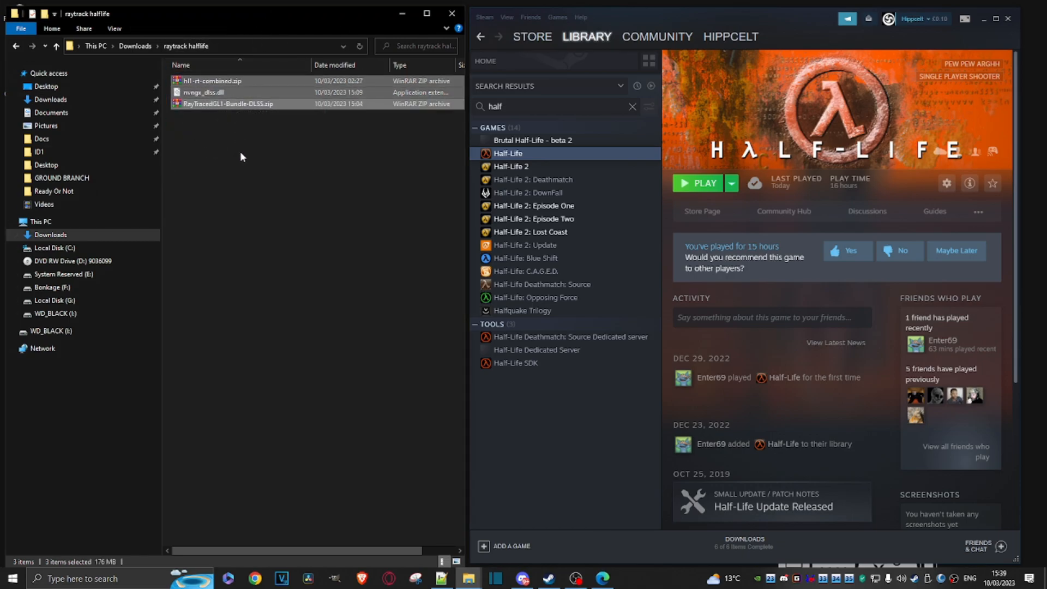
pyautogui.moveTo(252, 162)
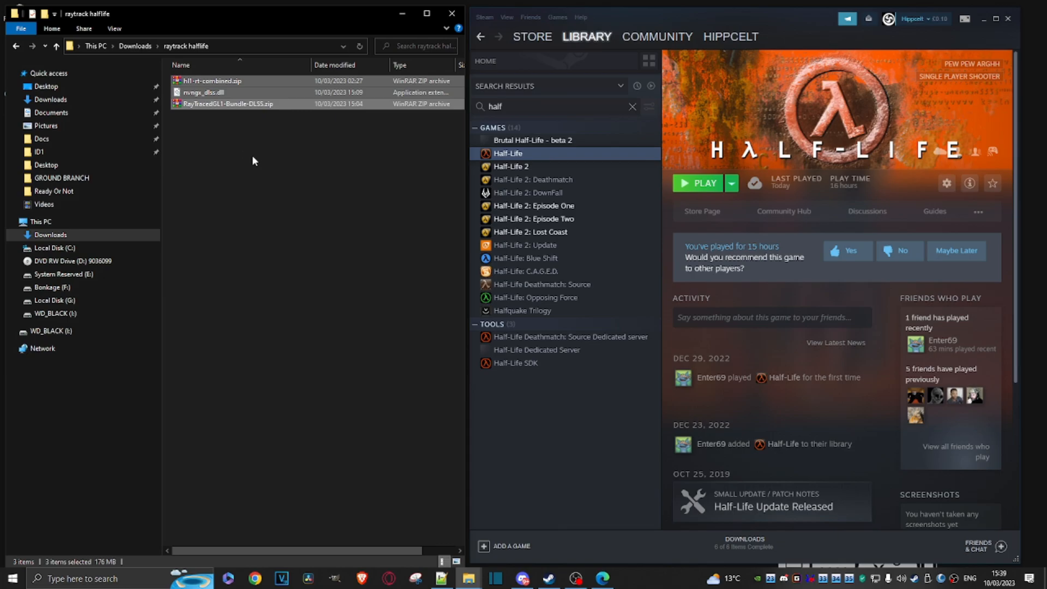
pyautogui.moveTo(1022, 156)
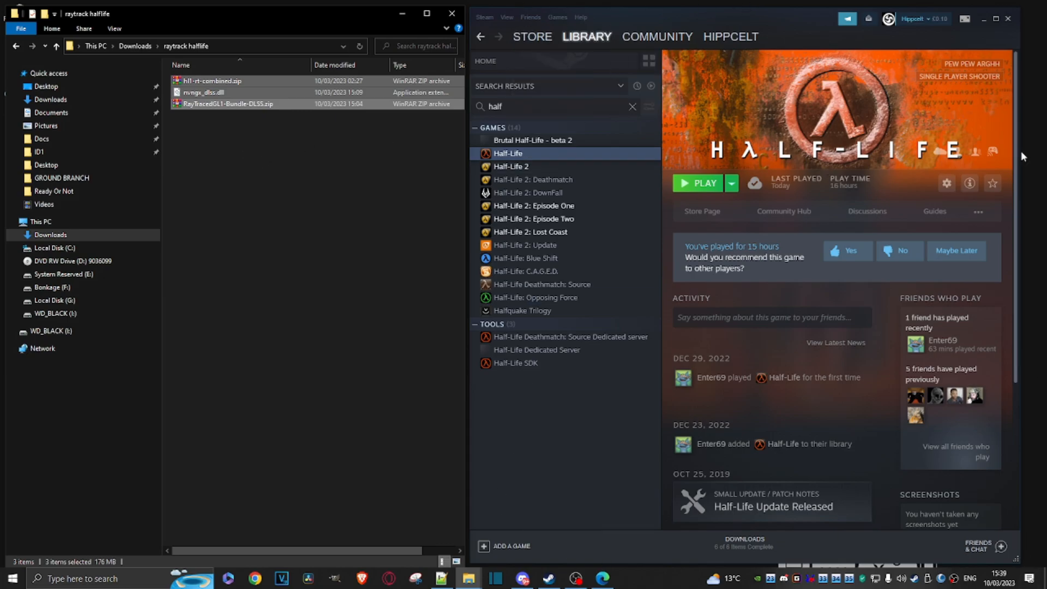
pyautogui.click(947, 183)
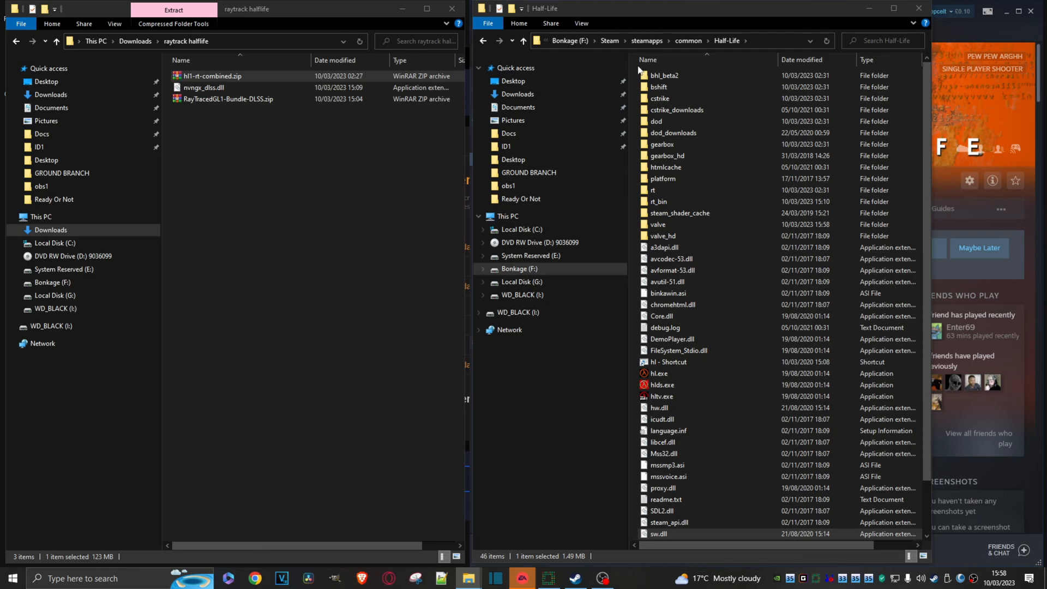
pyautogui.click(214, 76)
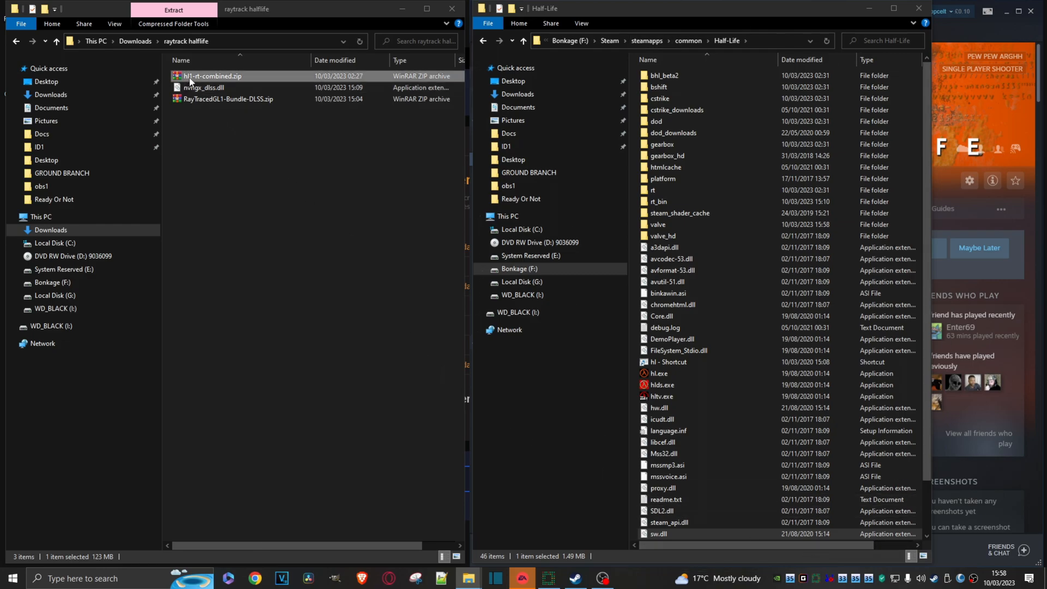
# Step: Open hl1-rt-combined.zip in WinRAR and begin moving its rt, rt_bin and valve folders into Half-Life
pyautogui.doubleClick(212, 75)
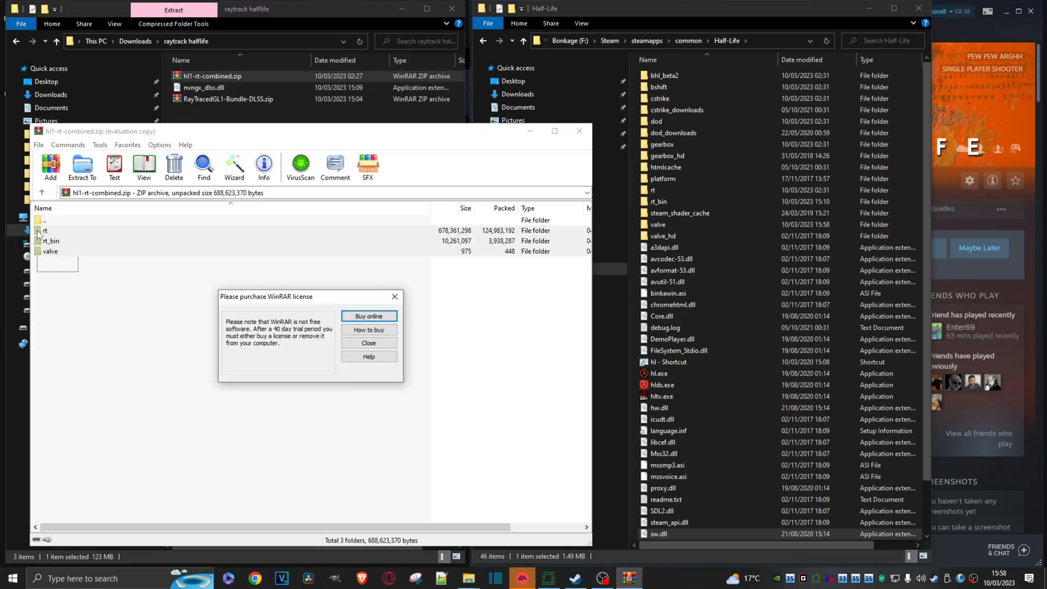
pyautogui.click(368, 343)
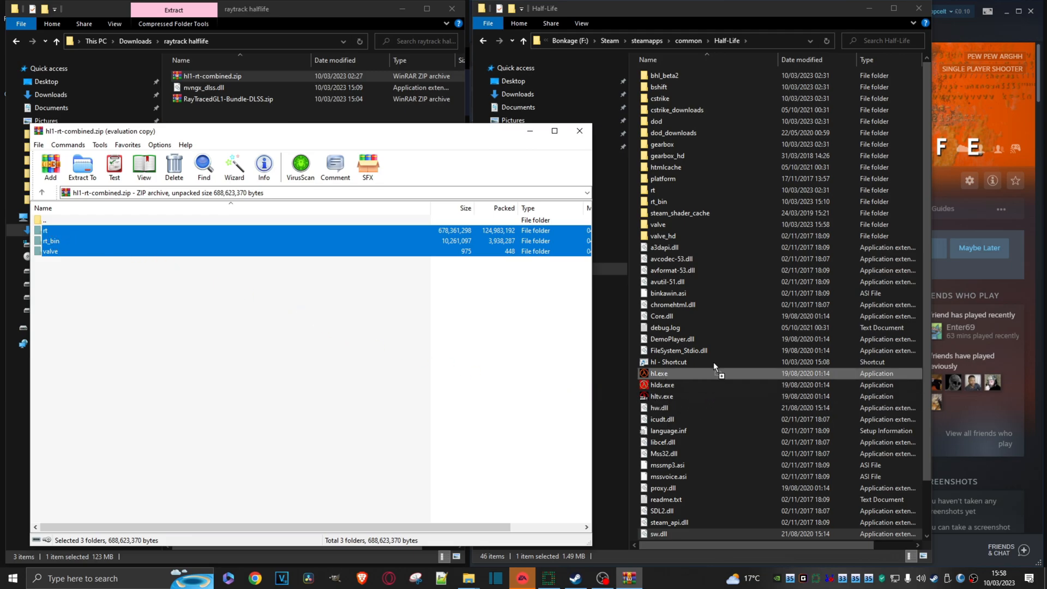
pyautogui.click(82, 165)
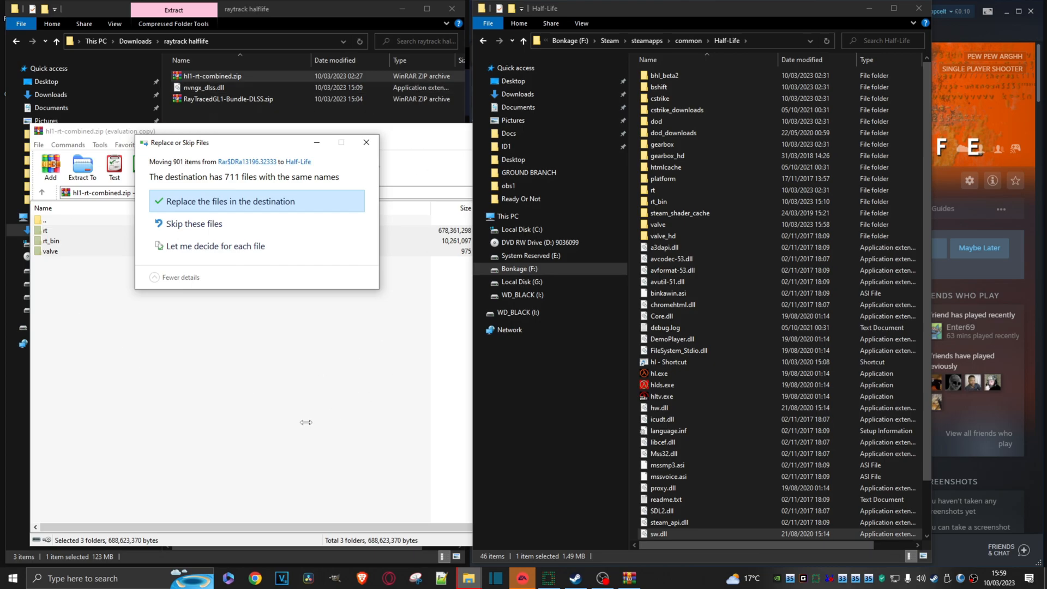
pyautogui.moveTo(205, 210)
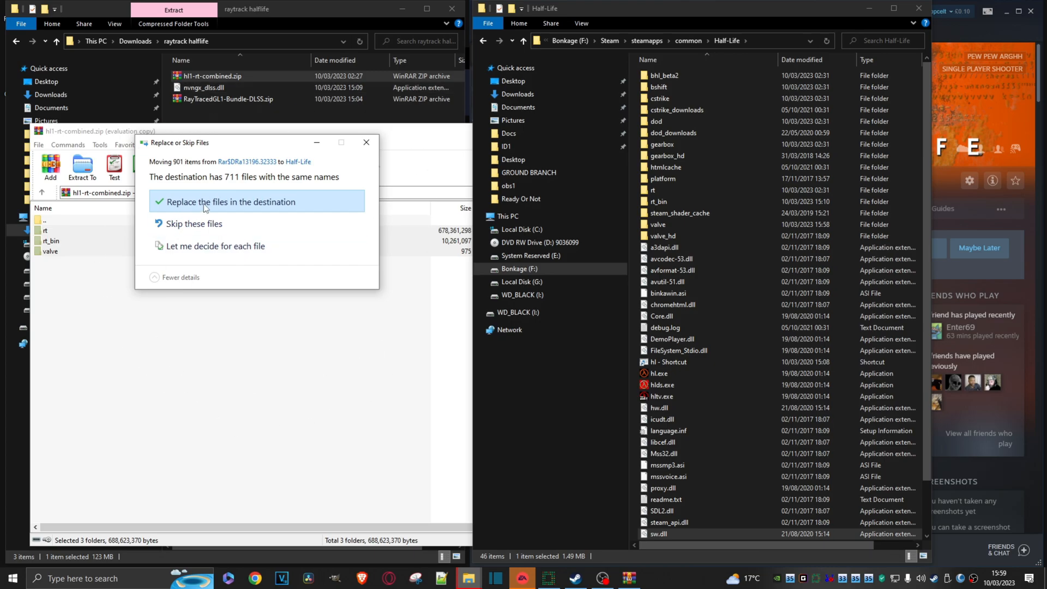
# Step: Replace the 711 same-named game files with the mod's versions and go into Half-Life's rt_bin to xash3d.exe
pyautogui.click(228, 202)
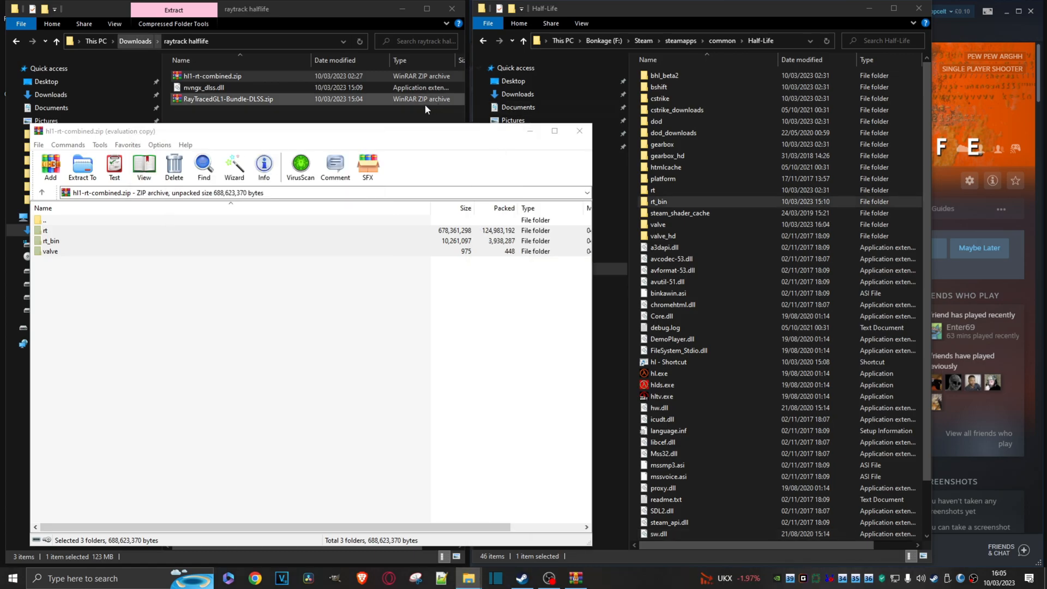
pyautogui.click(578, 130)
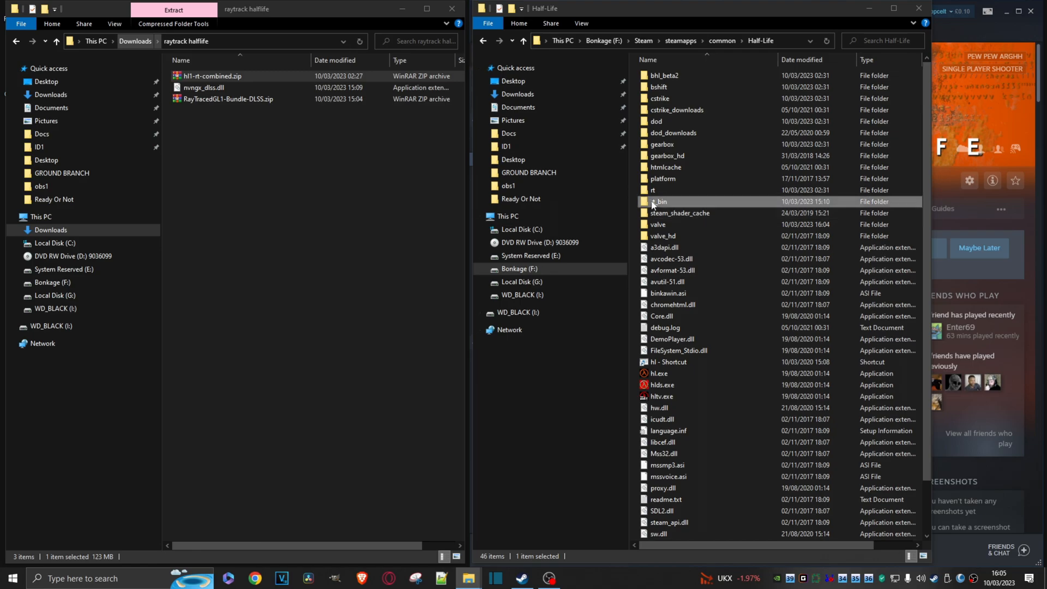
pyautogui.doubleClick(660, 201)
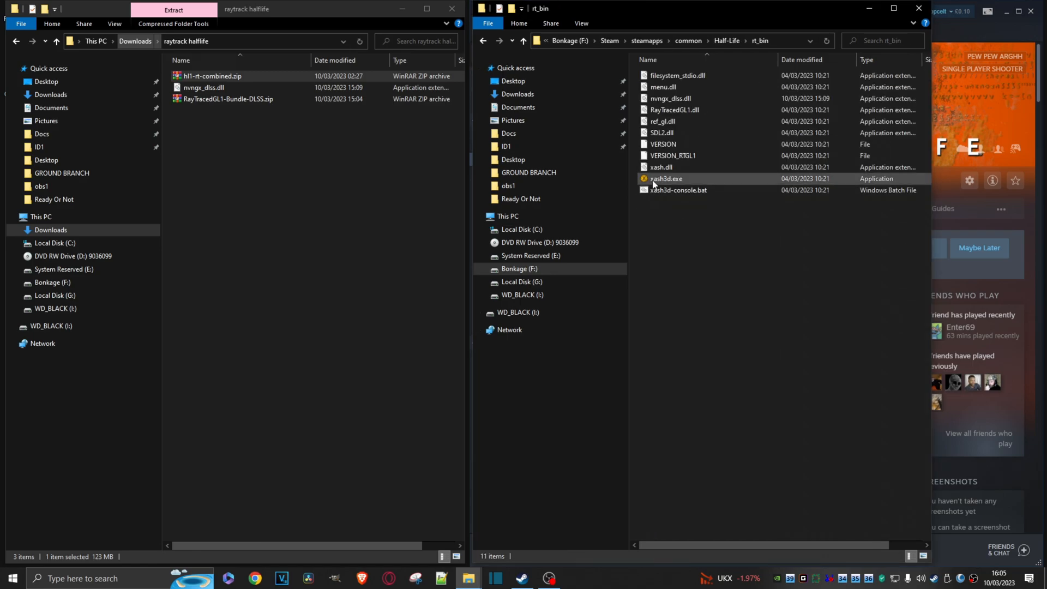
pyautogui.click(666, 177)
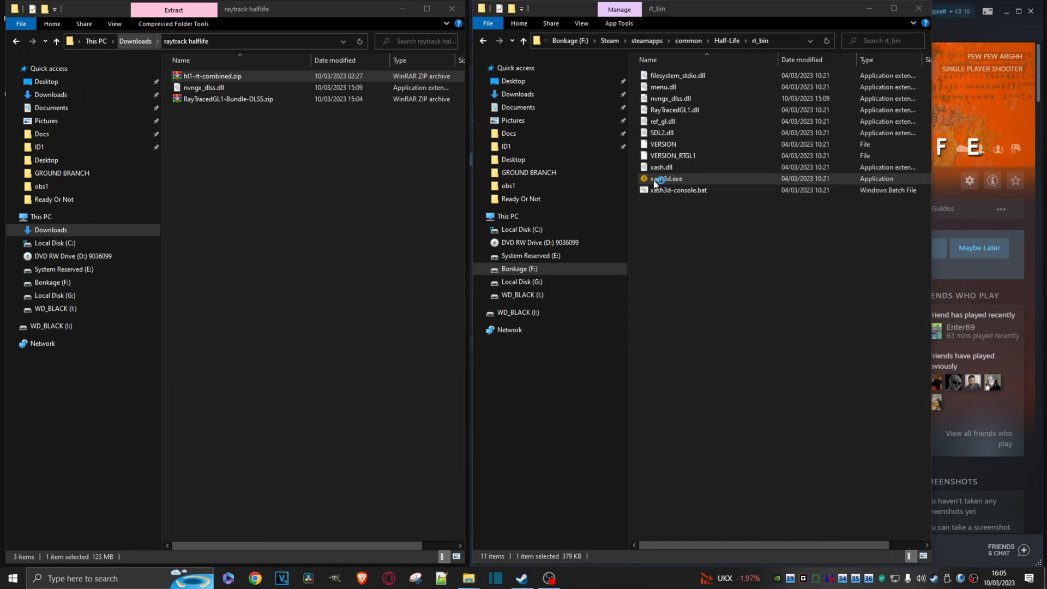
# Step: Launch xash3d.exe and bring up the Graphics video modes screen showing DLSS off
pyautogui.doubleClick(664, 178)
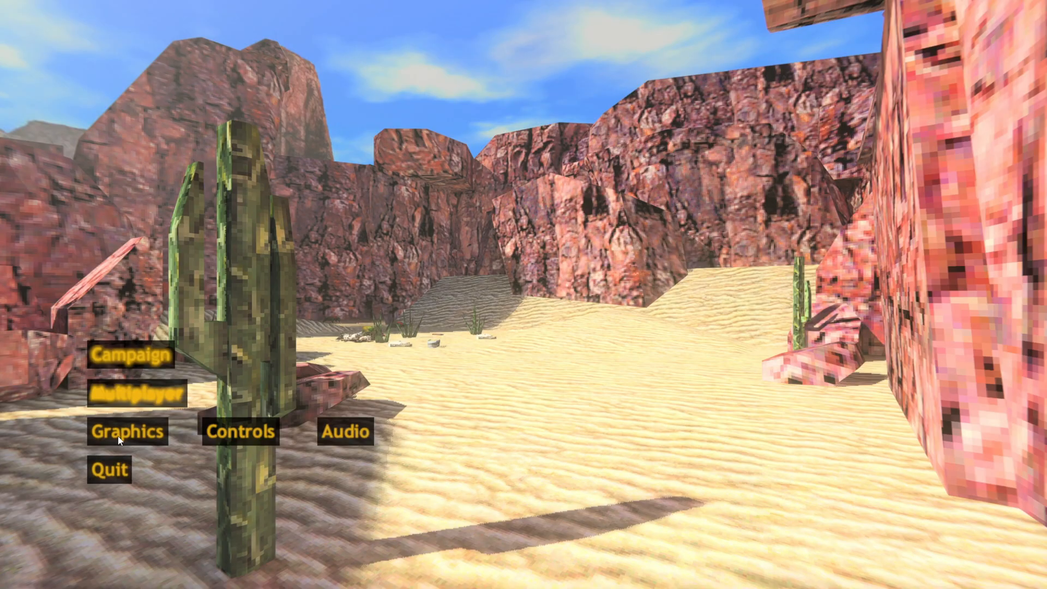
pyautogui.click(127, 431)
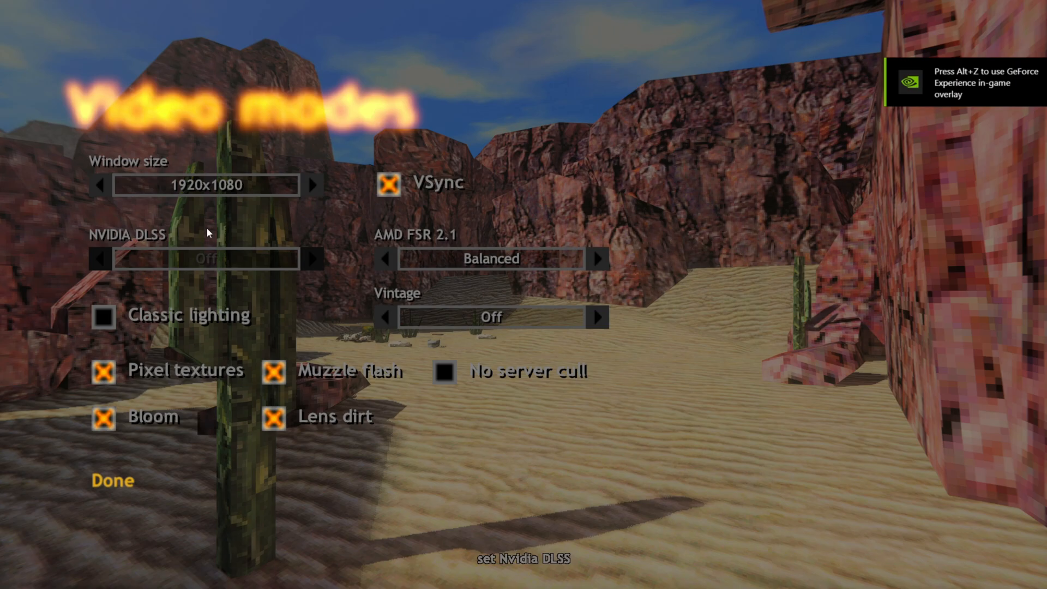
pyautogui.moveTo(183, 541)
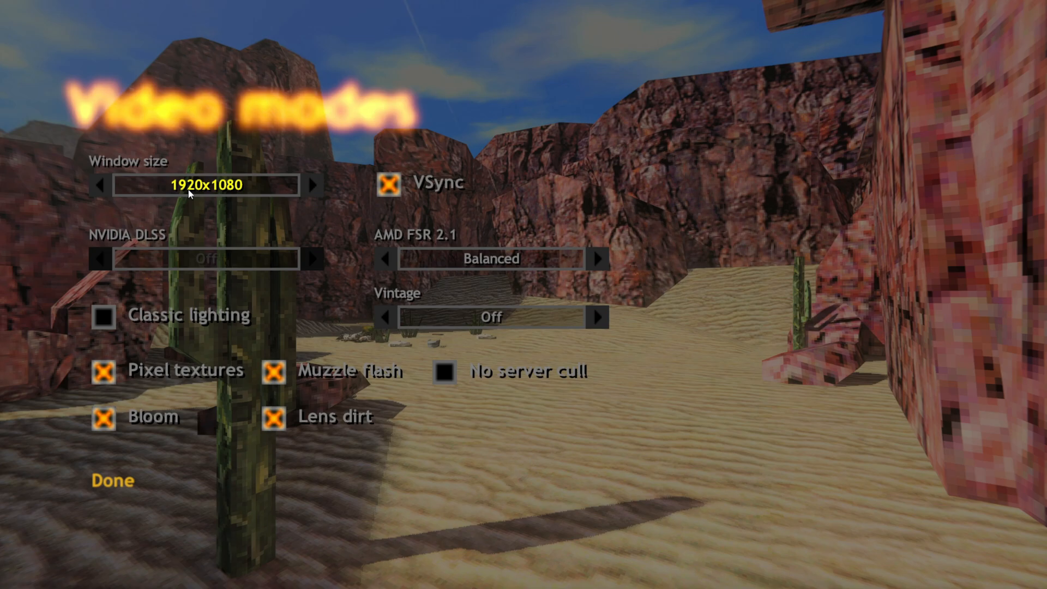
pyautogui.moveTo(132, 198)
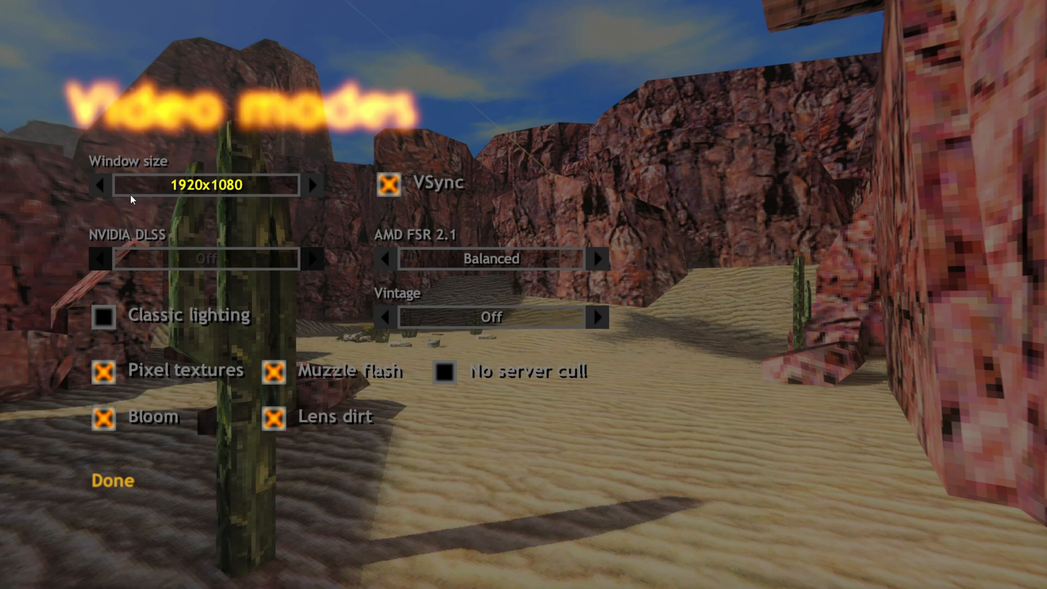
pyautogui.moveTo(96, 261)
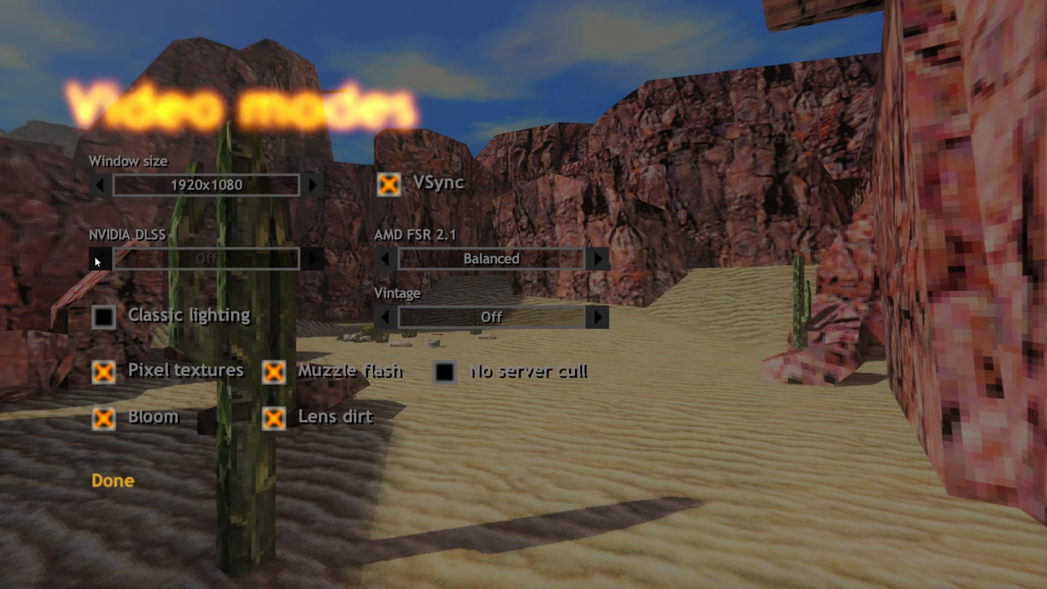
pyautogui.moveTo(207, 264)
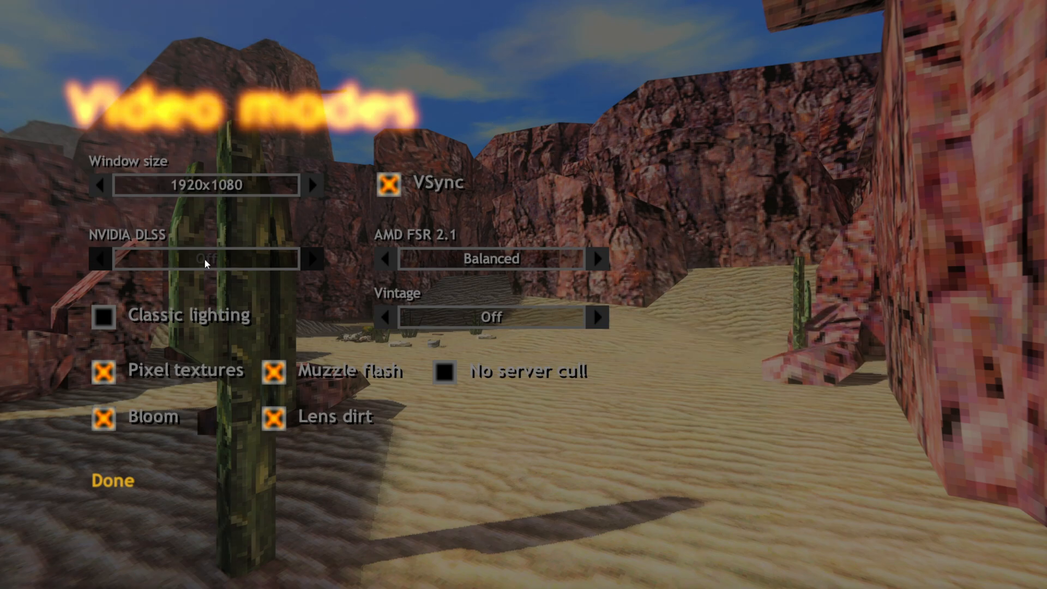
pyautogui.moveTo(111, 480)
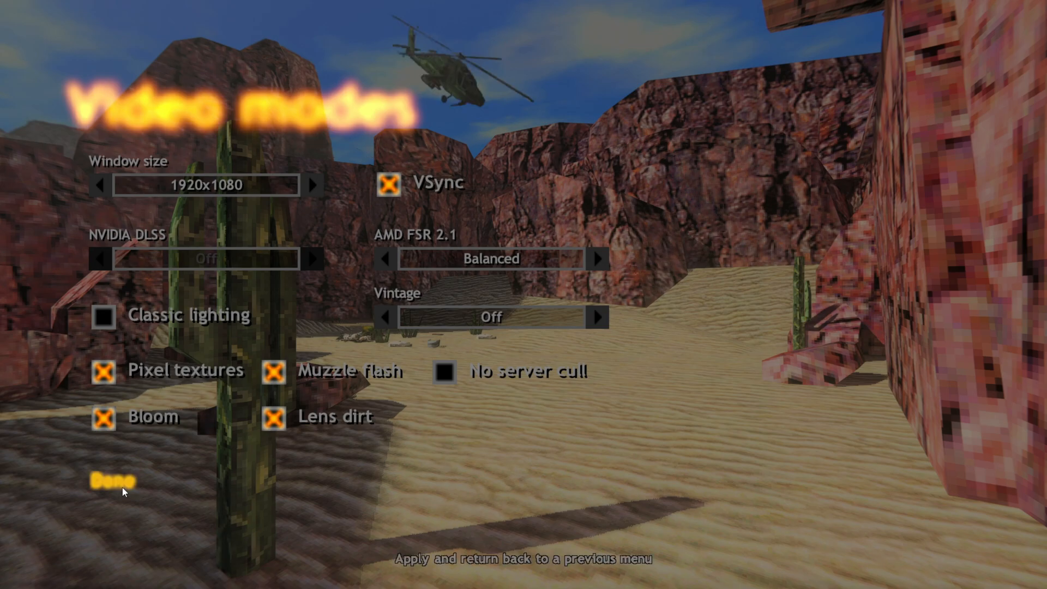
pyautogui.moveTo(120, 488)
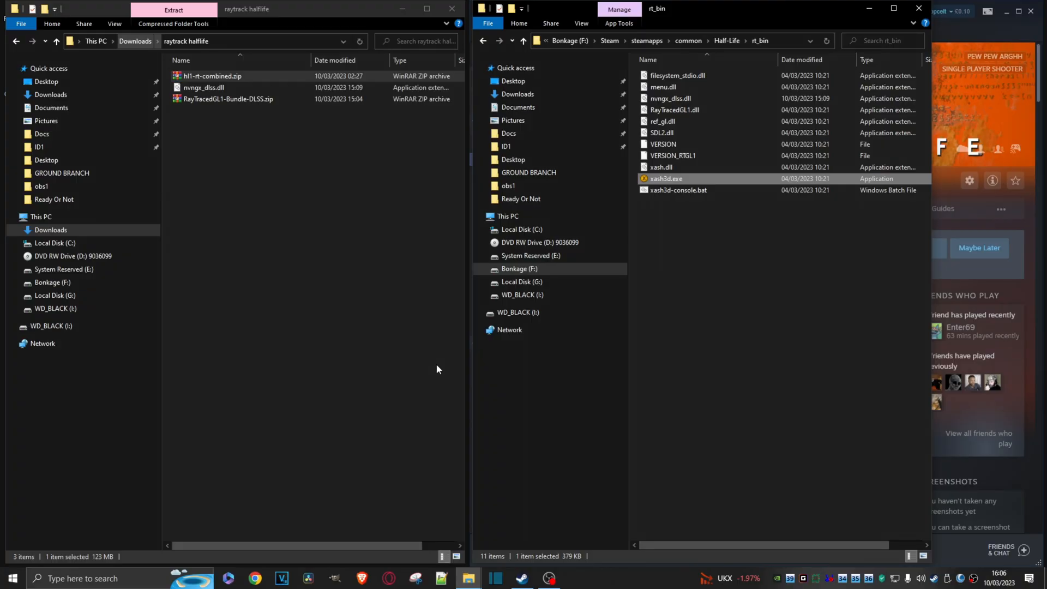
pyautogui.moveTo(816, 465)
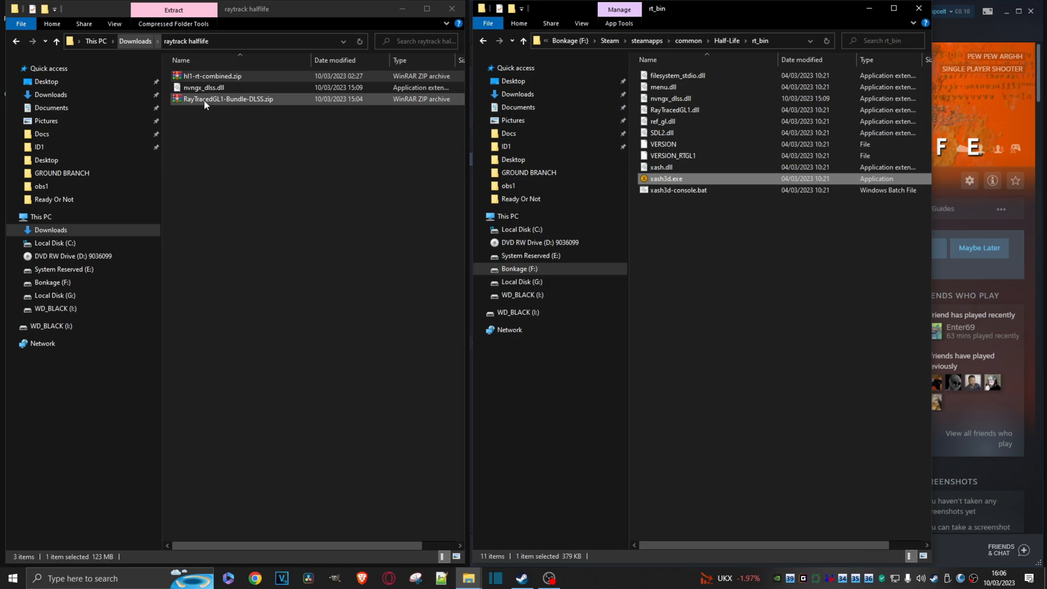
# Step: From RayTracedGL1-Bundle-DLSS.zip's bin folder, copy RayTracedGL1.dll into rt_bin, replacing the existing one
pyautogui.doubleClick(227, 99)
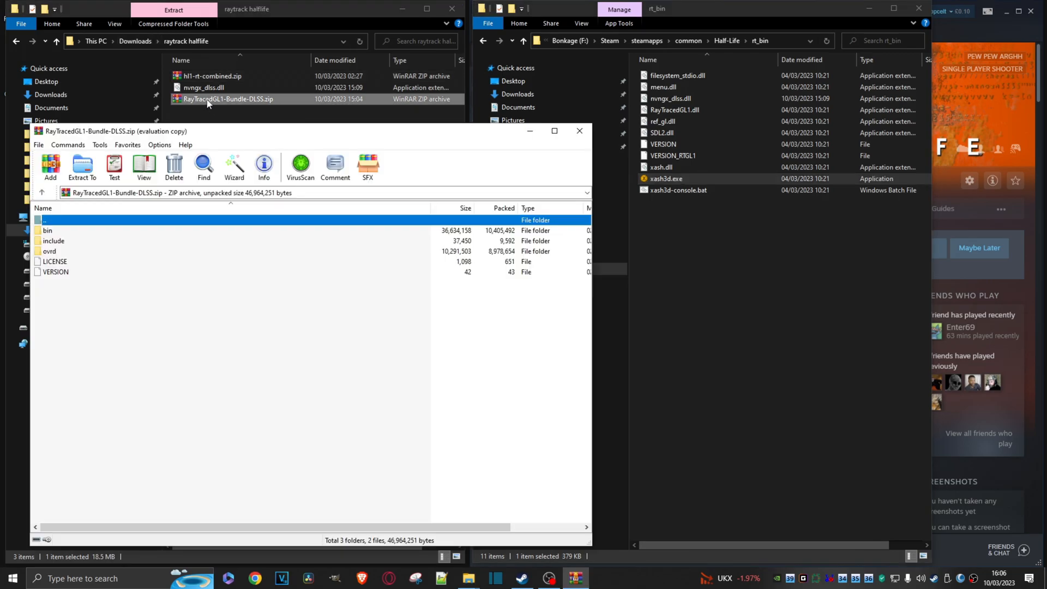
pyautogui.click(81, 166)
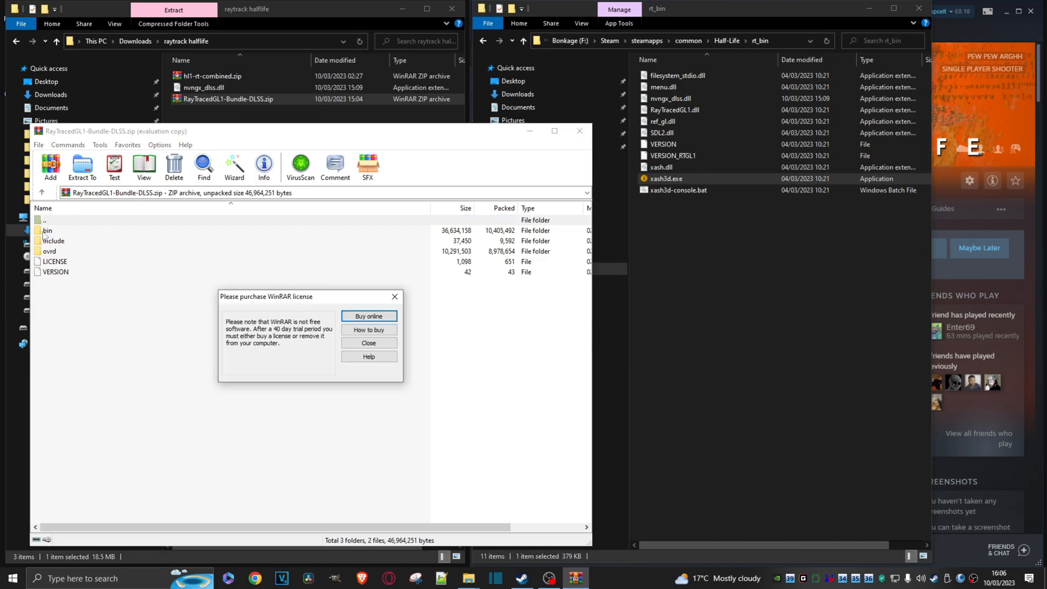
pyautogui.click(368, 342)
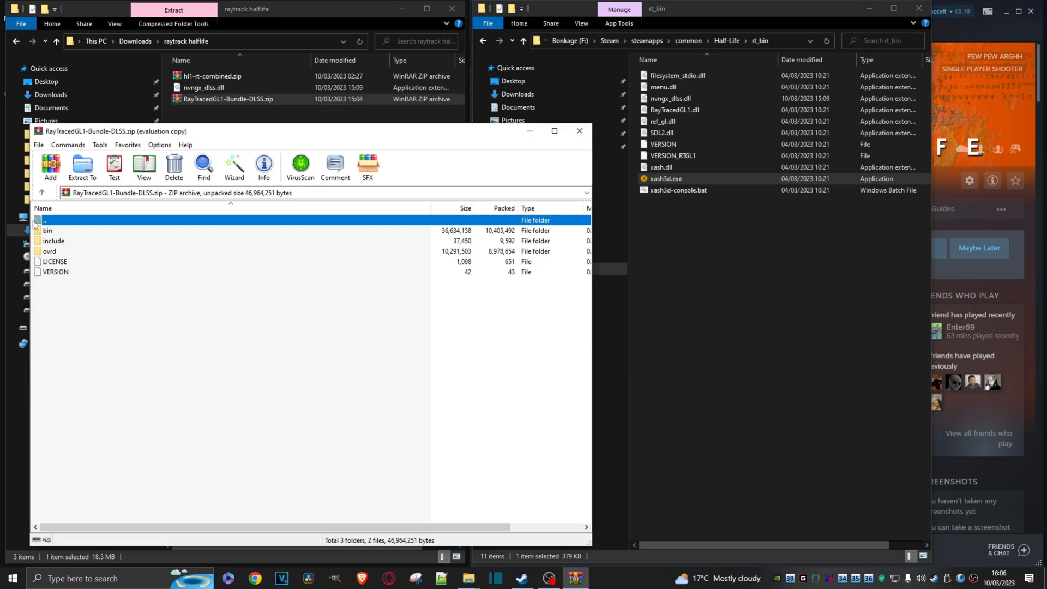
pyautogui.doubleClick(47, 230)
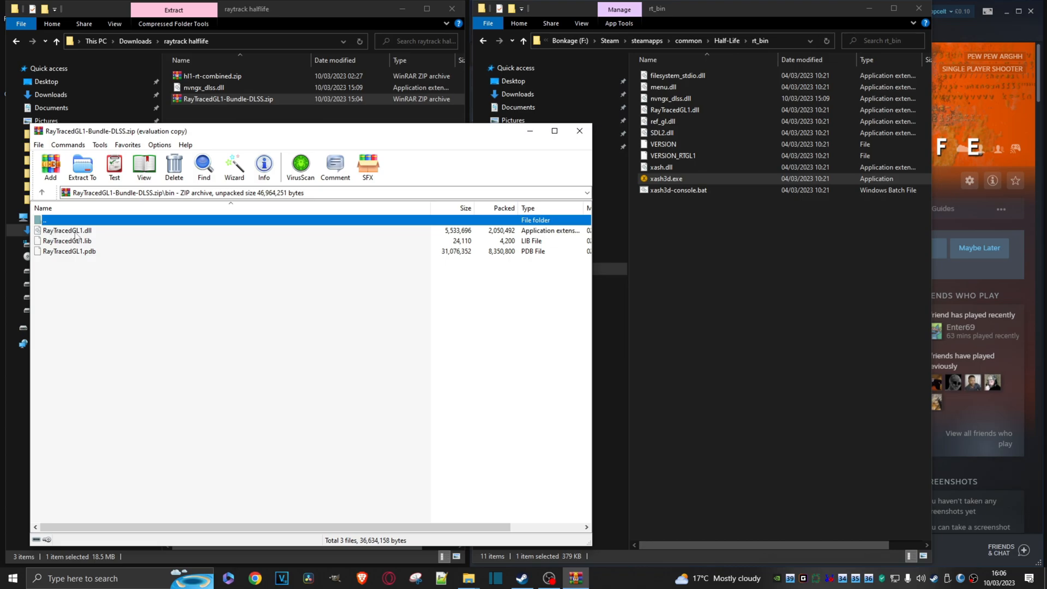
pyautogui.click(66, 230)
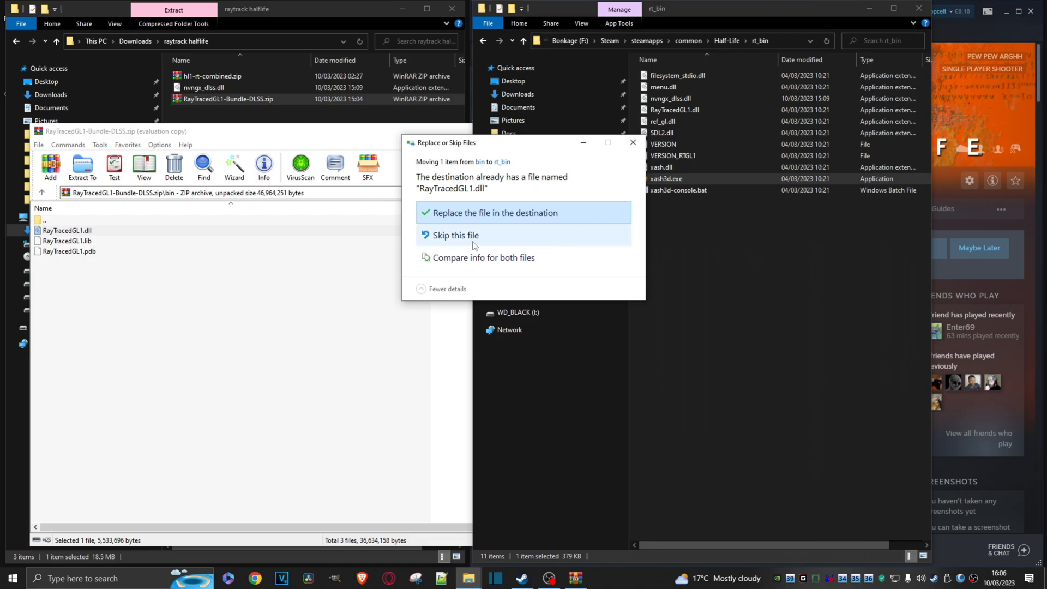
pyautogui.click(493, 212)
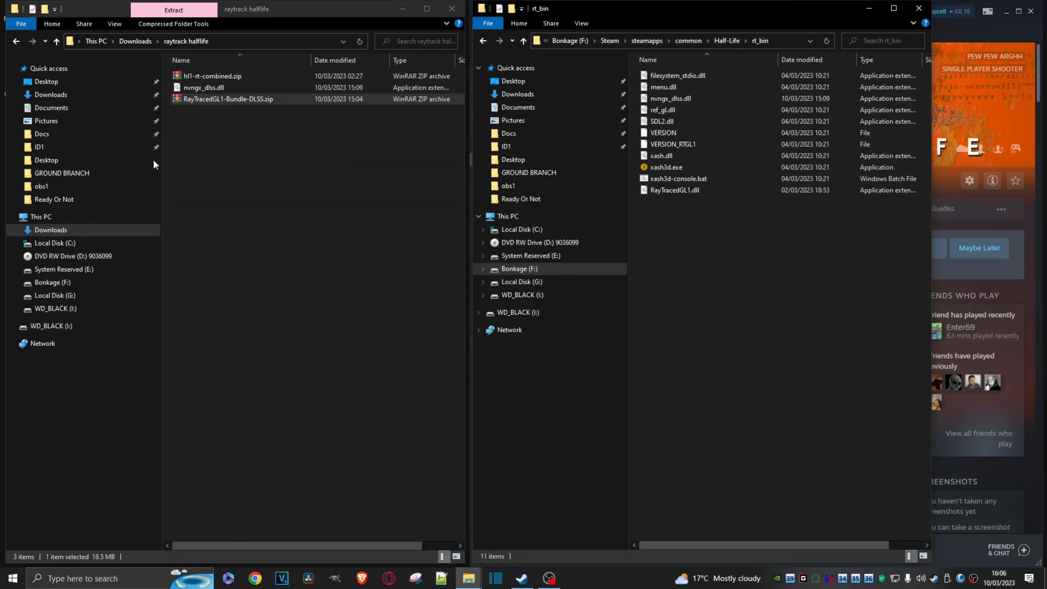
# Step: Drag nvngx_dlss.dll from Downloads into rt_bin, replacing the existing copy, then select xash3d.exe
pyautogui.click(204, 87)
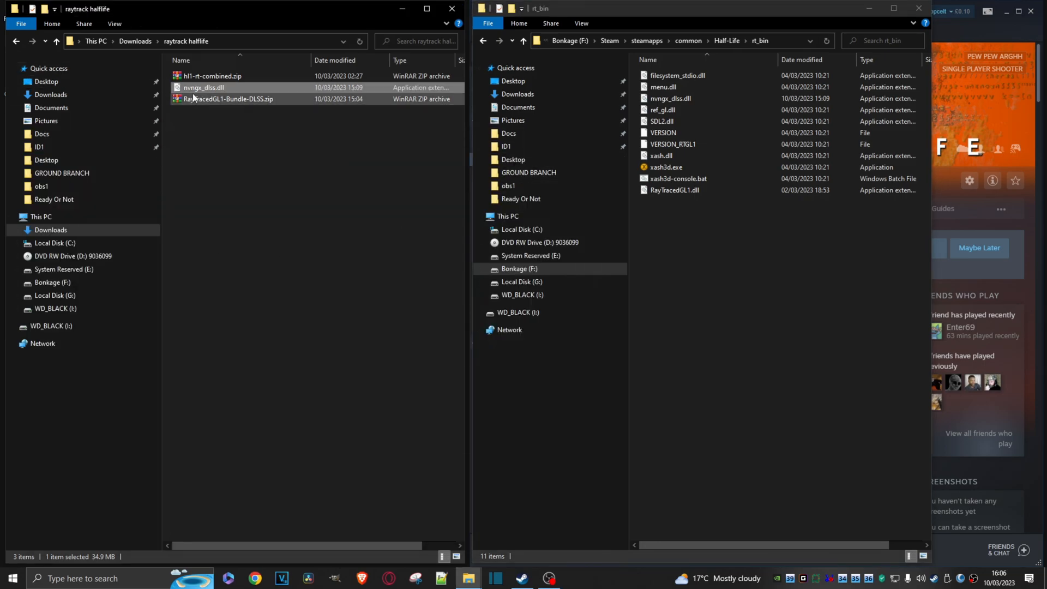
pyautogui.moveTo(203, 88)
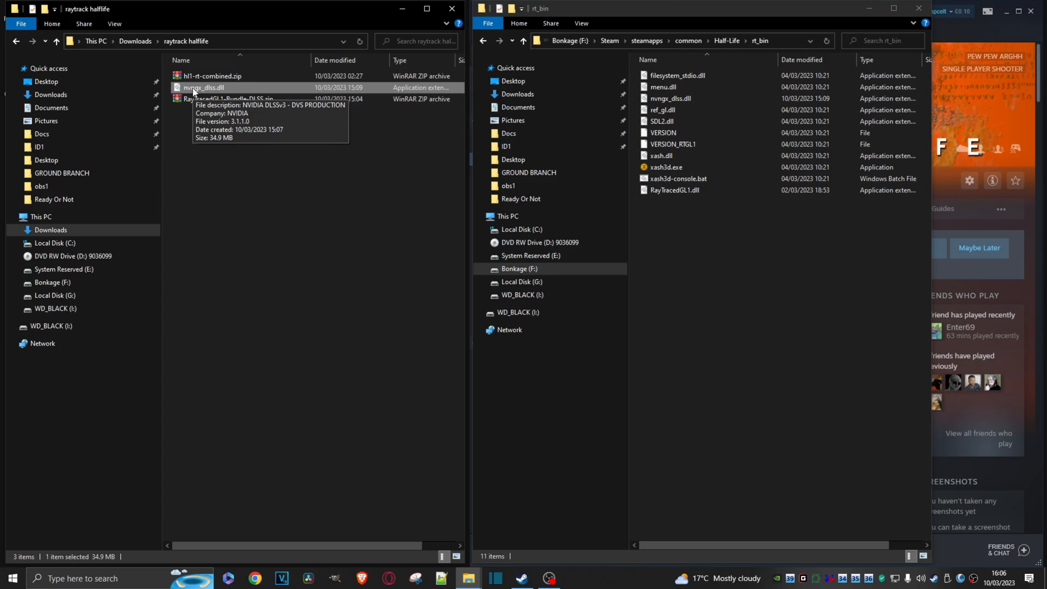
pyautogui.moveTo(204, 87); pyautogui.dragTo(667, 133)
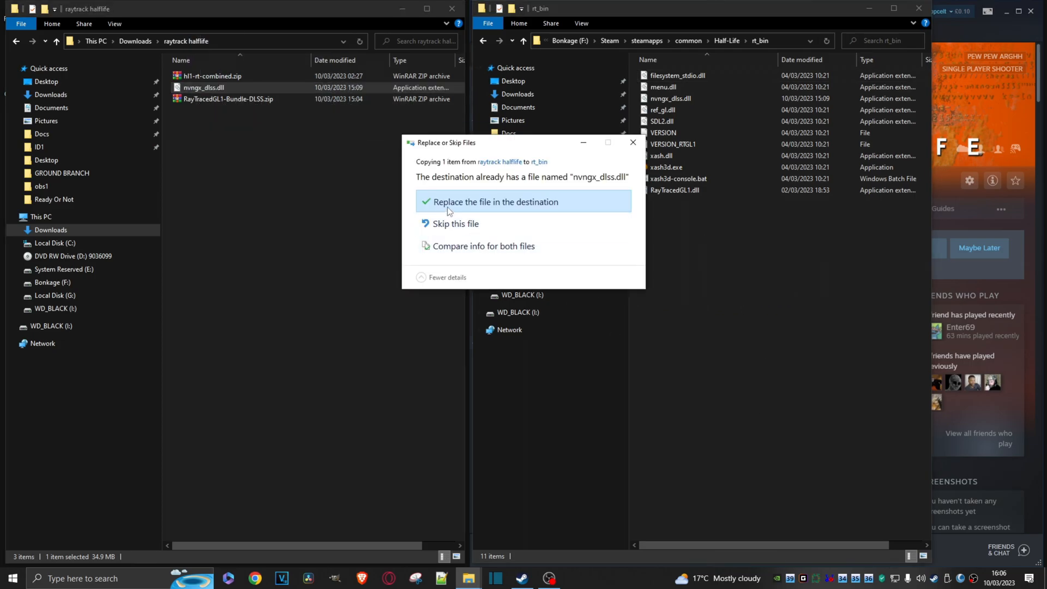
pyautogui.click(495, 202)
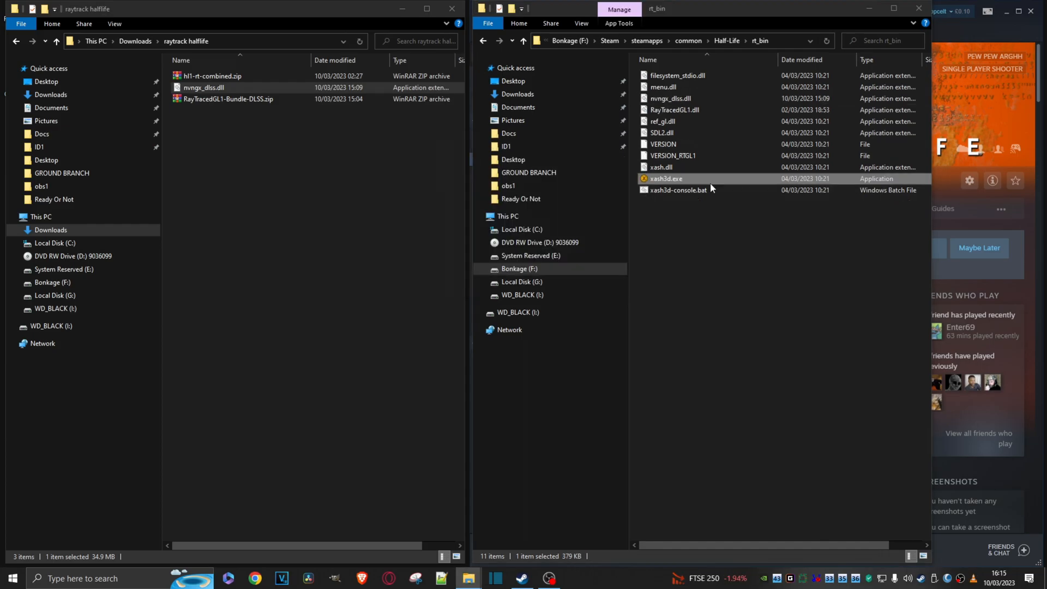
pyautogui.click(678, 190)
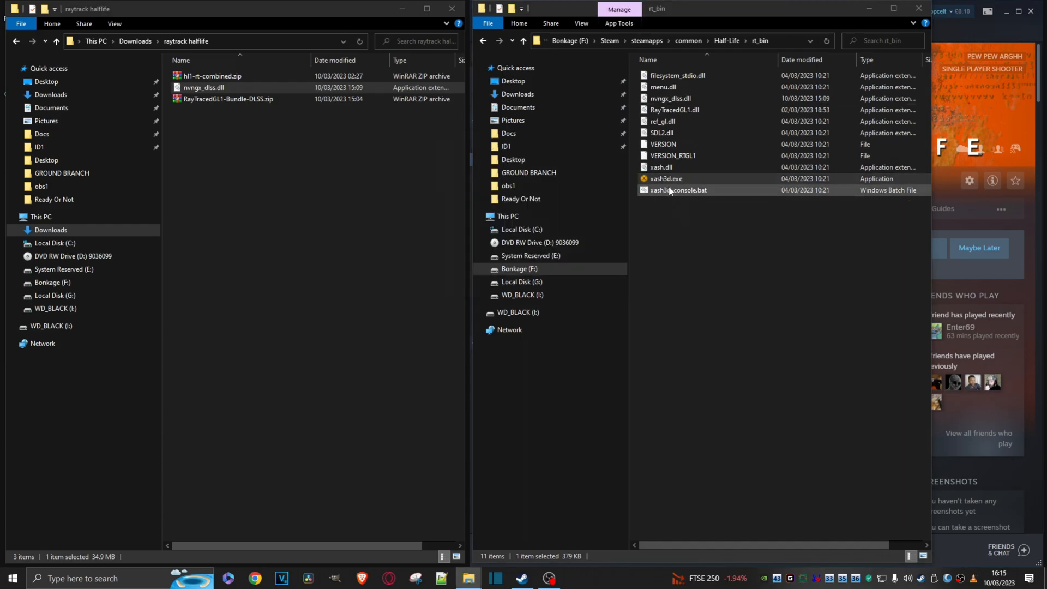
pyautogui.click(665, 178)
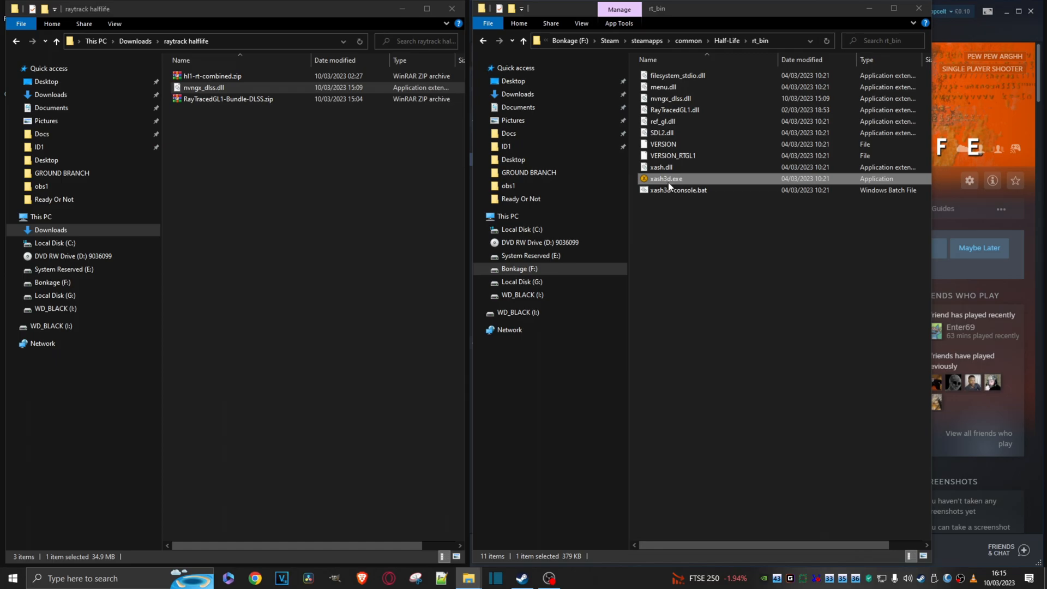
# Step: Create an 'xash3d.exe - Shortcut' in the rt_bin folder via the file's context menu
pyautogui.rightClick(666, 178)
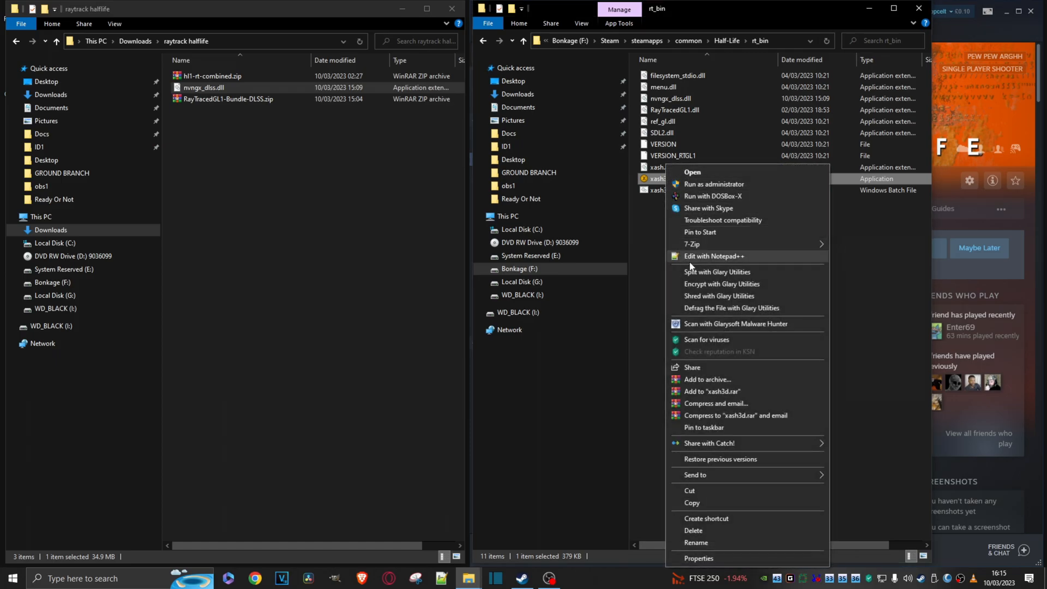
pyautogui.moveTo(690, 434)
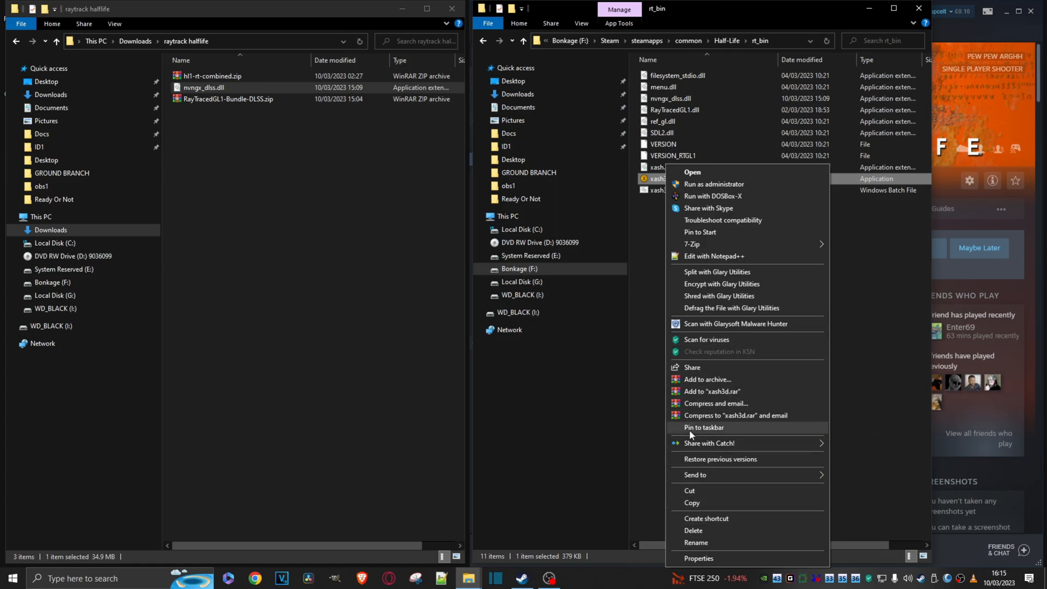
pyautogui.click(706, 518)
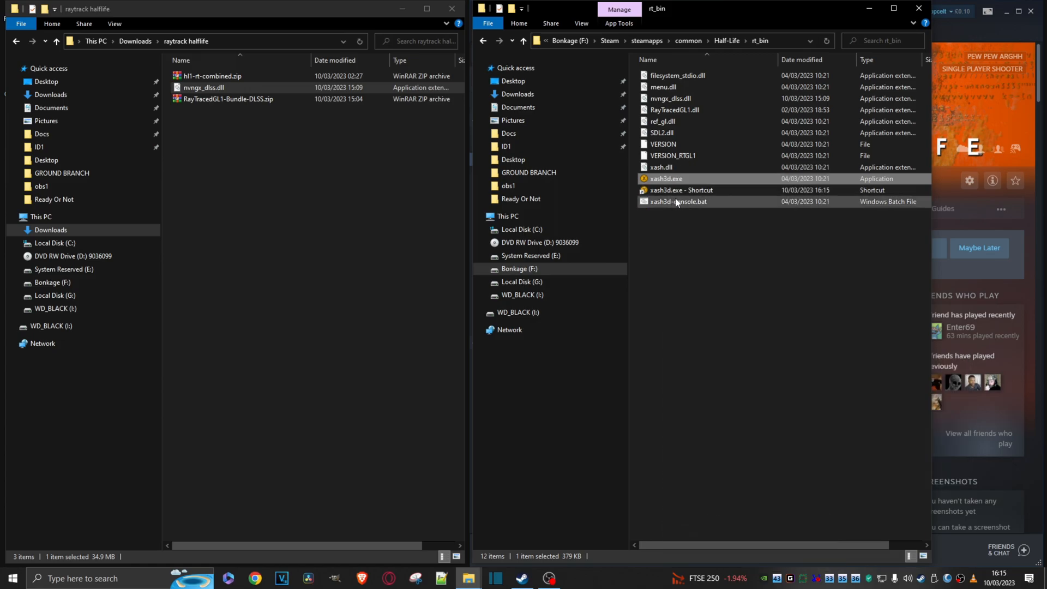
pyautogui.moveTo(677, 200)
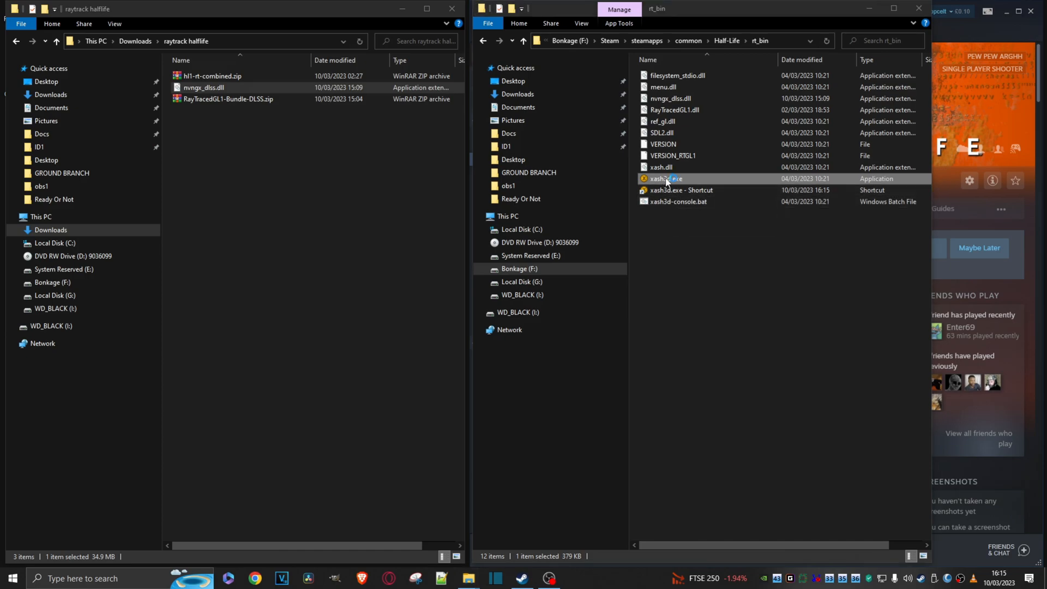
# Step: Relaunch the game, switch NVIDIA DLSS from Off to Ultra Performance, and apply with Done
pyautogui.doubleClick(665, 178)
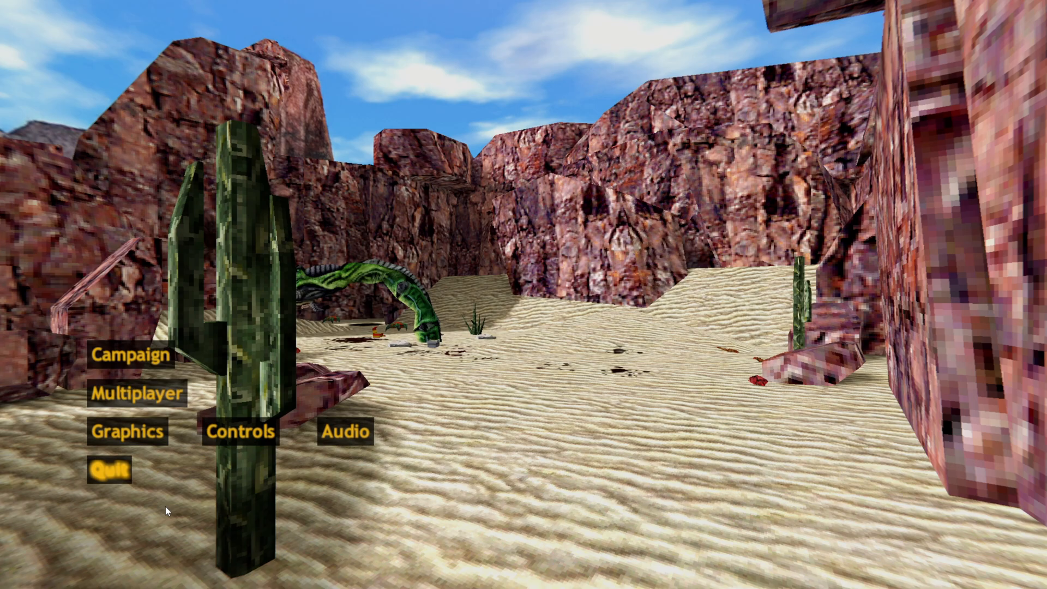
pyautogui.moveTo(126, 432)
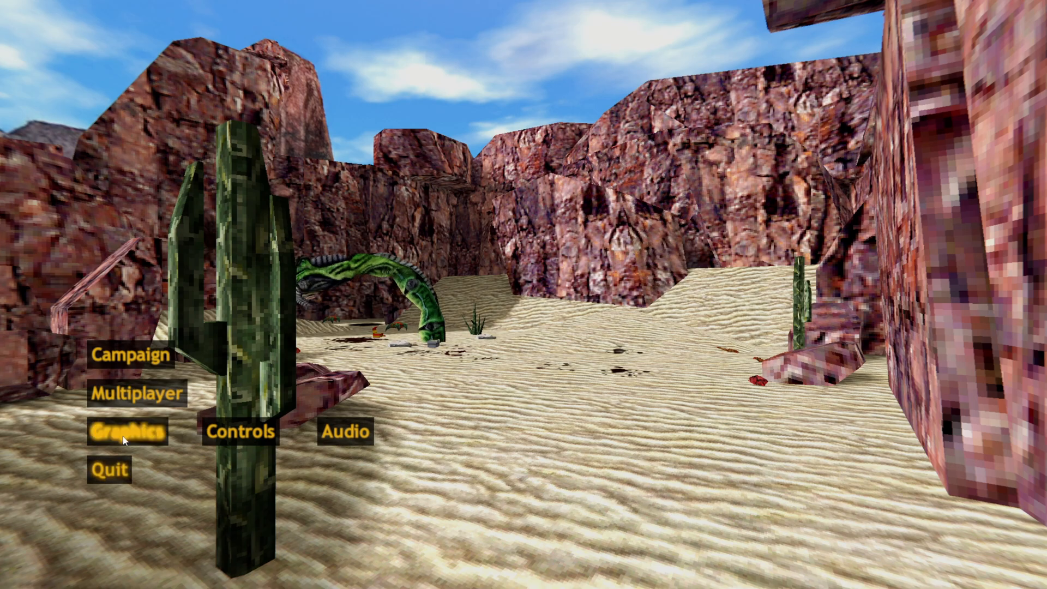
pyautogui.click(129, 431)
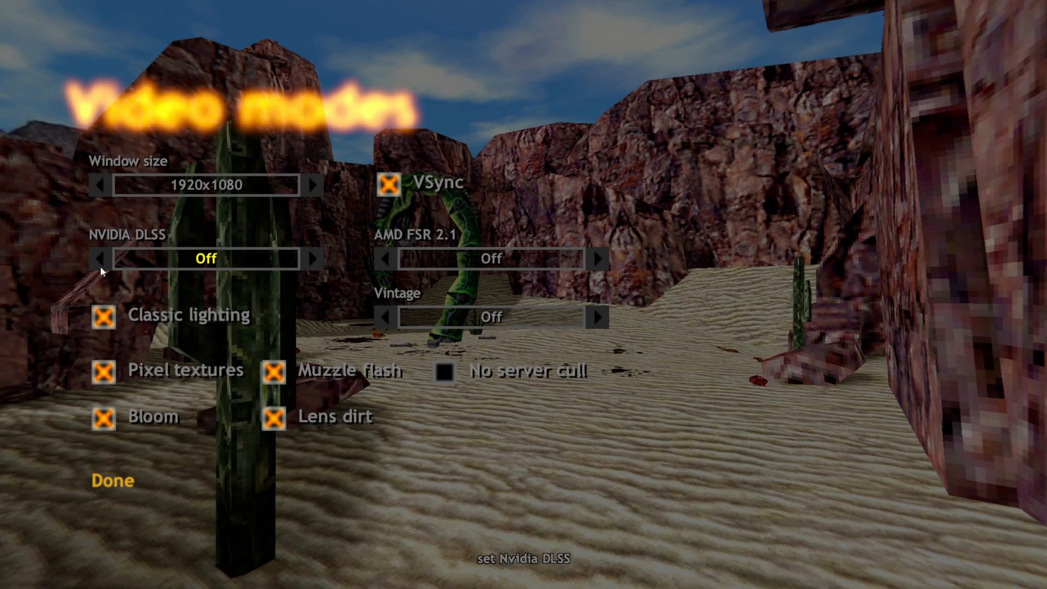
pyautogui.click(314, 259)
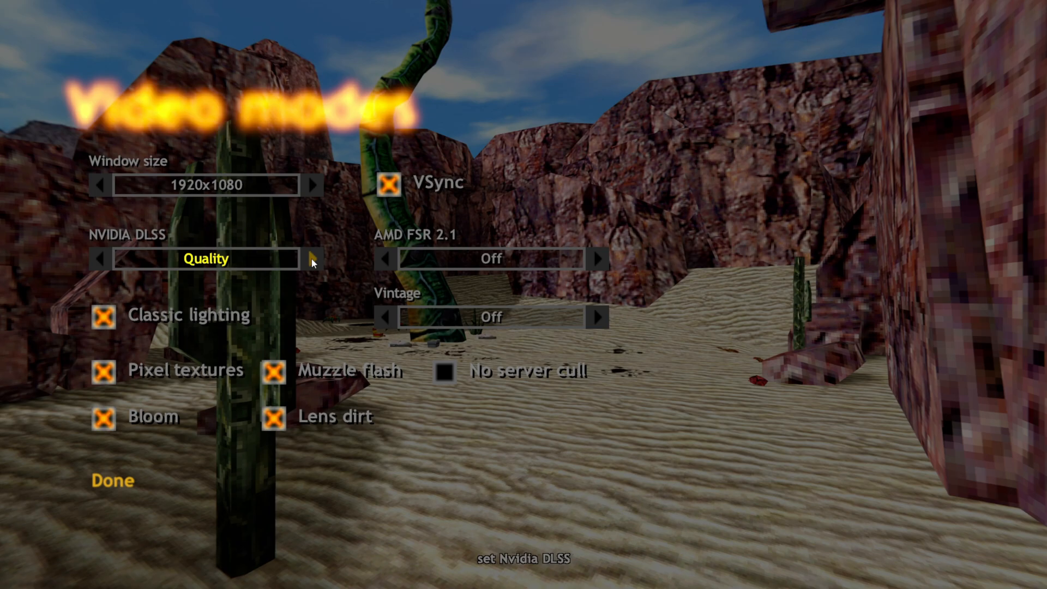
pyautogui.click(314, 259)
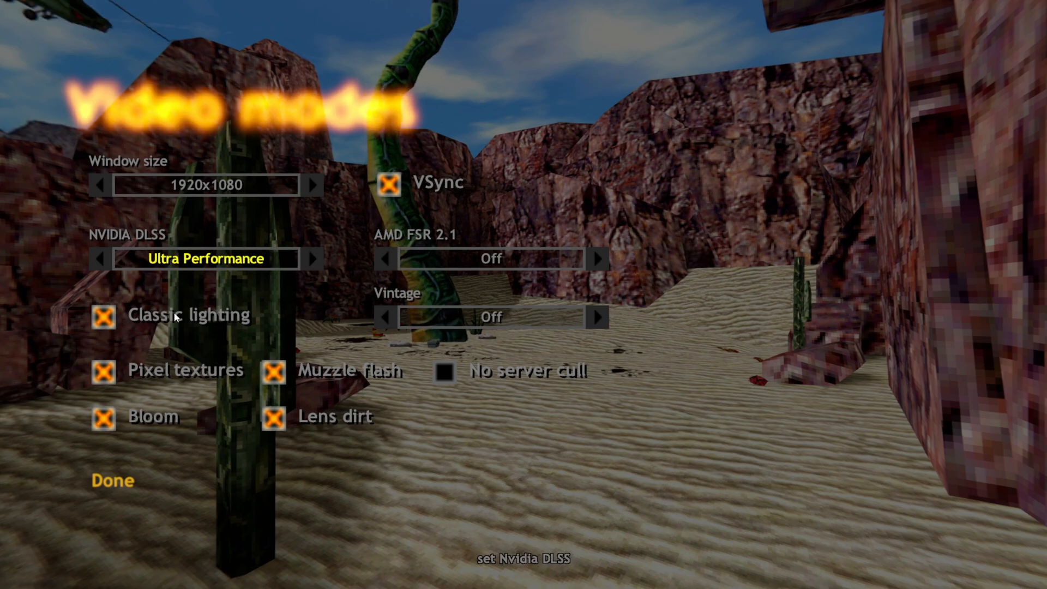
pyautogui.moveTo(111, 480)
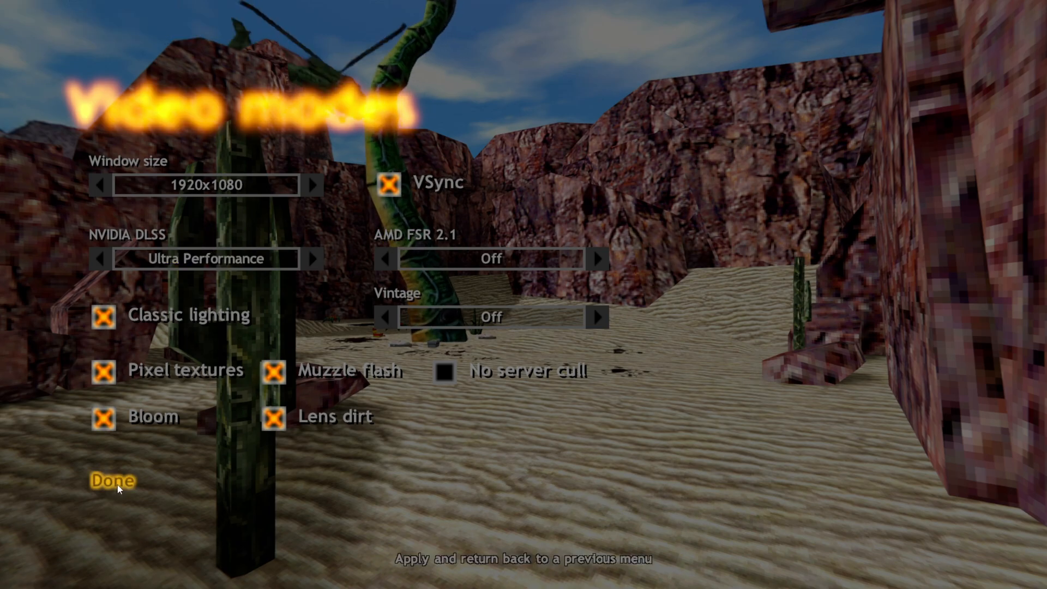
pyautogui.click(111, 480)
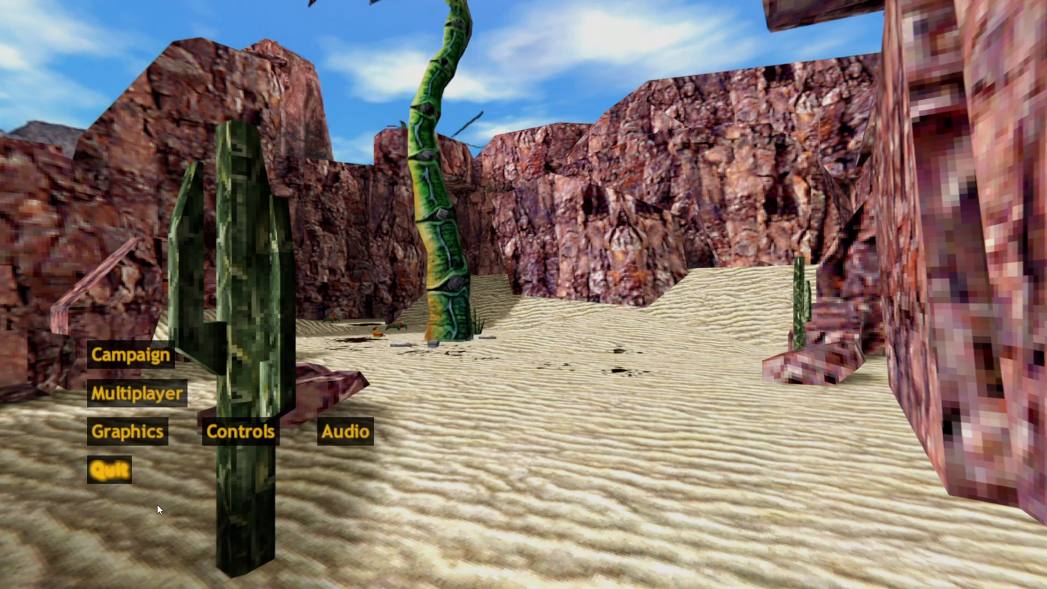
# Step: Via Campaign > Load, load the top 15:24 UNFORESEEN CONSEQUENCES save and start playing
pyautogui.click(130, 354)
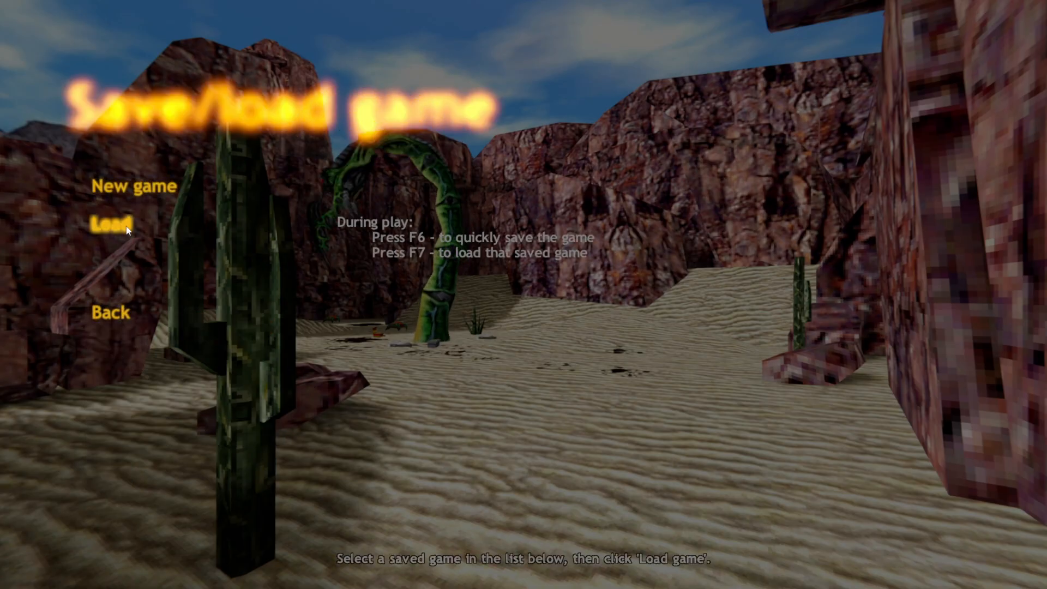
pyautogui.click(110, 223)
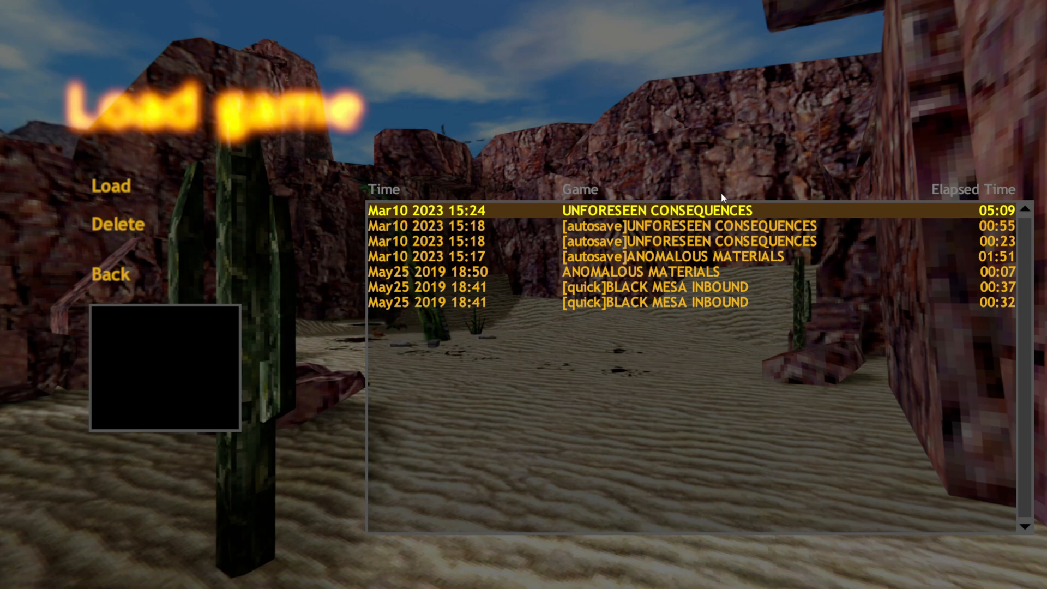
pyautogui.moveTo(112, 185)
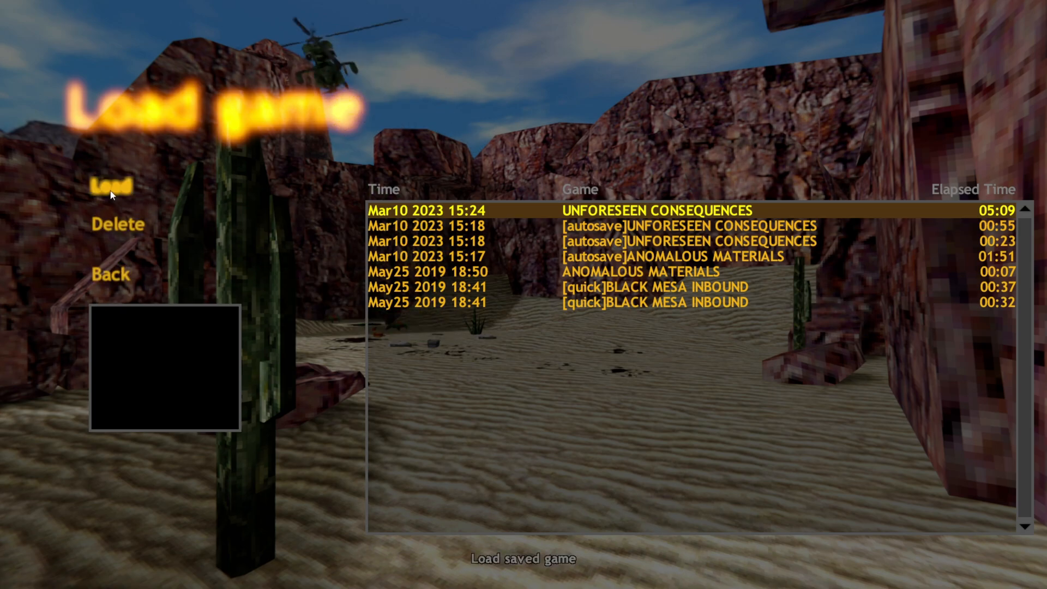
pyautogui.click(112, 186)
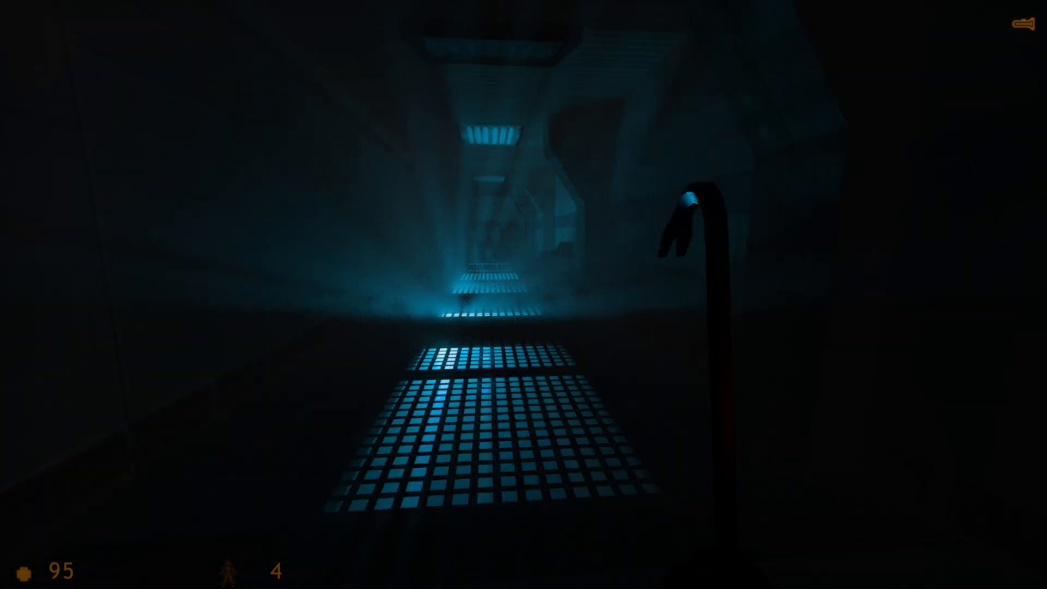
pyautogui.moveTo(524, 295)
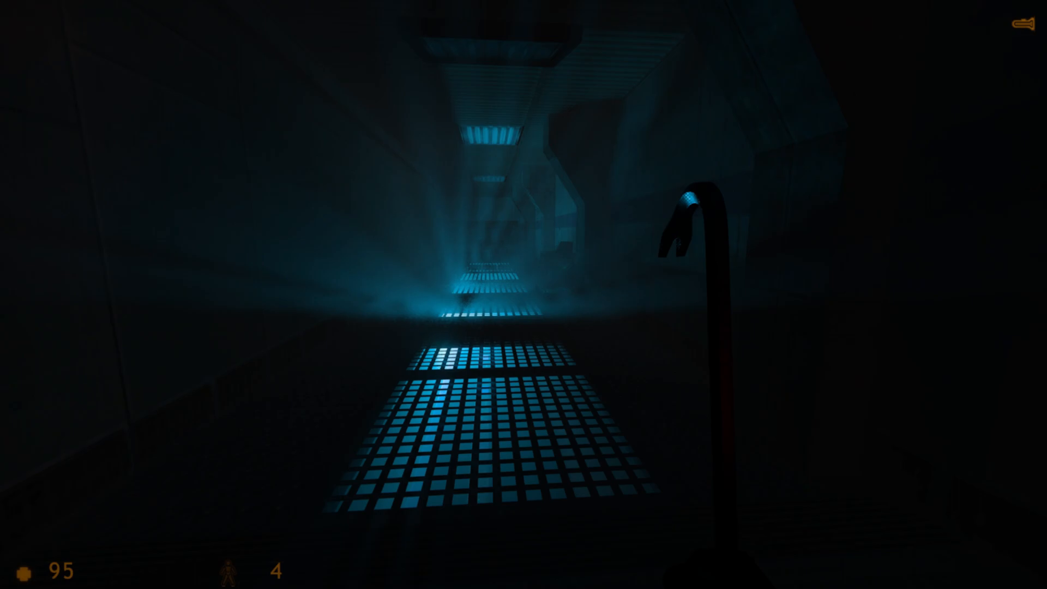
pyautogui.moveTo(523, 294)
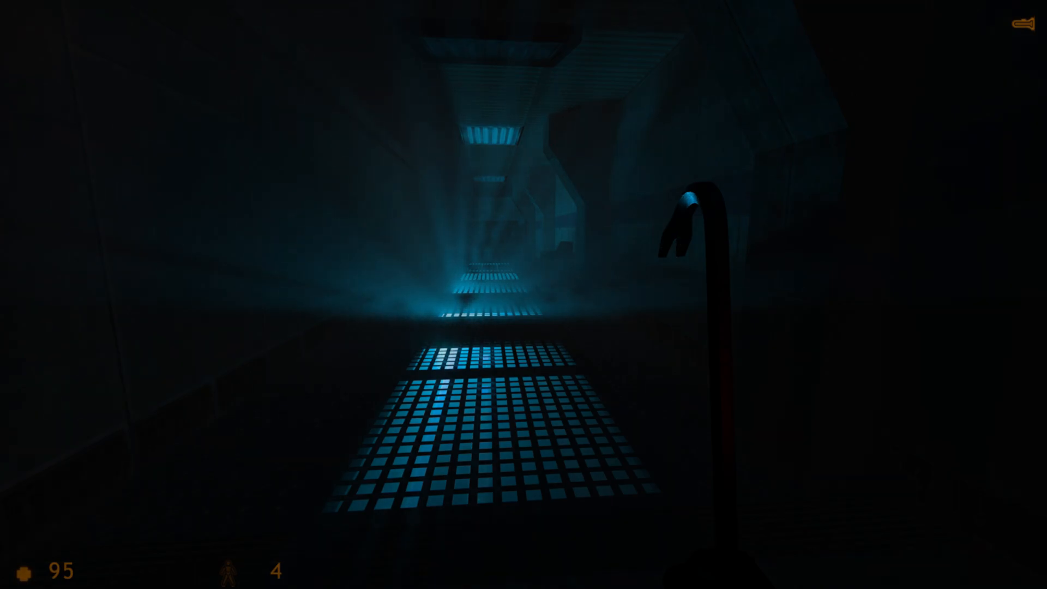